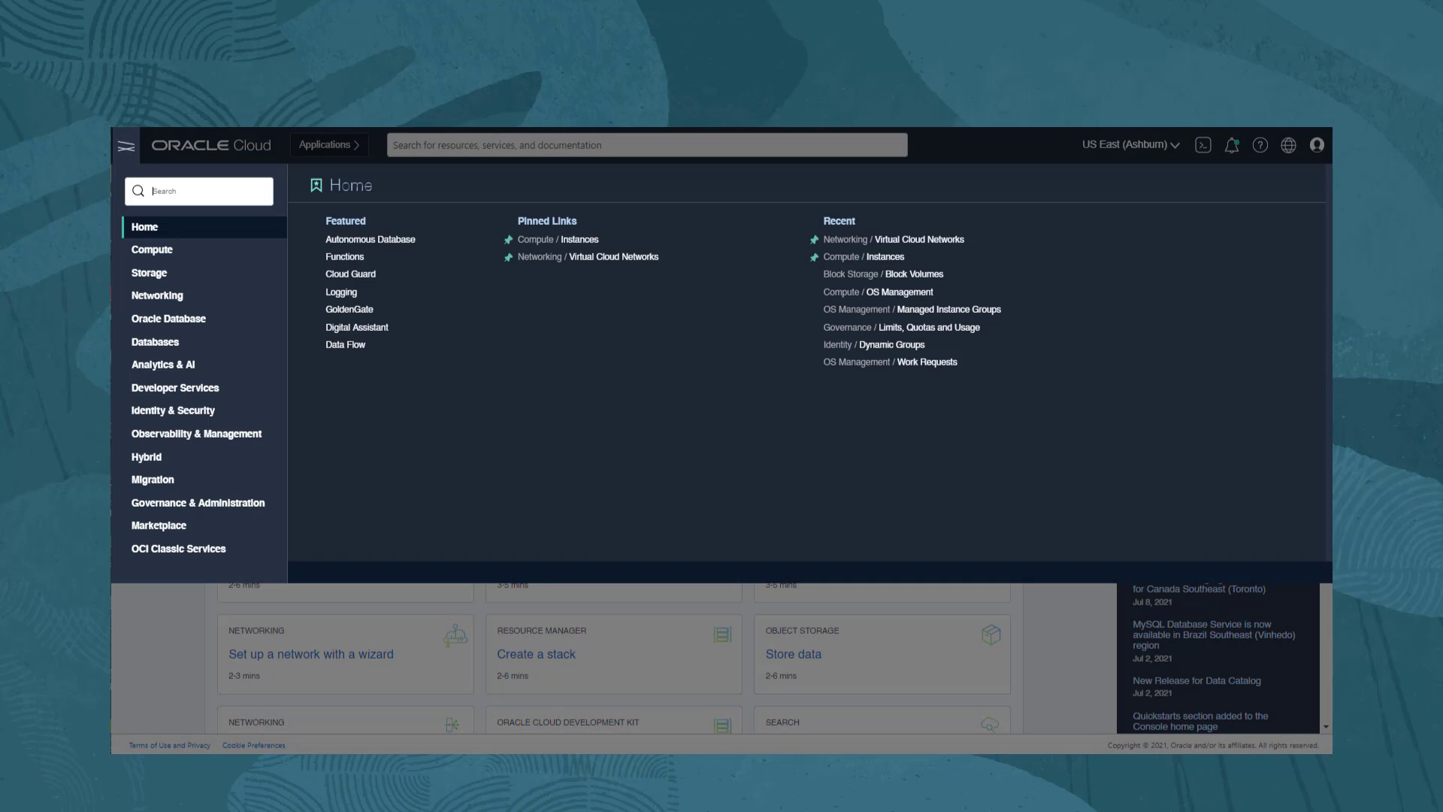
{"action": "mouse_move", "coordinate": [156, 296]}
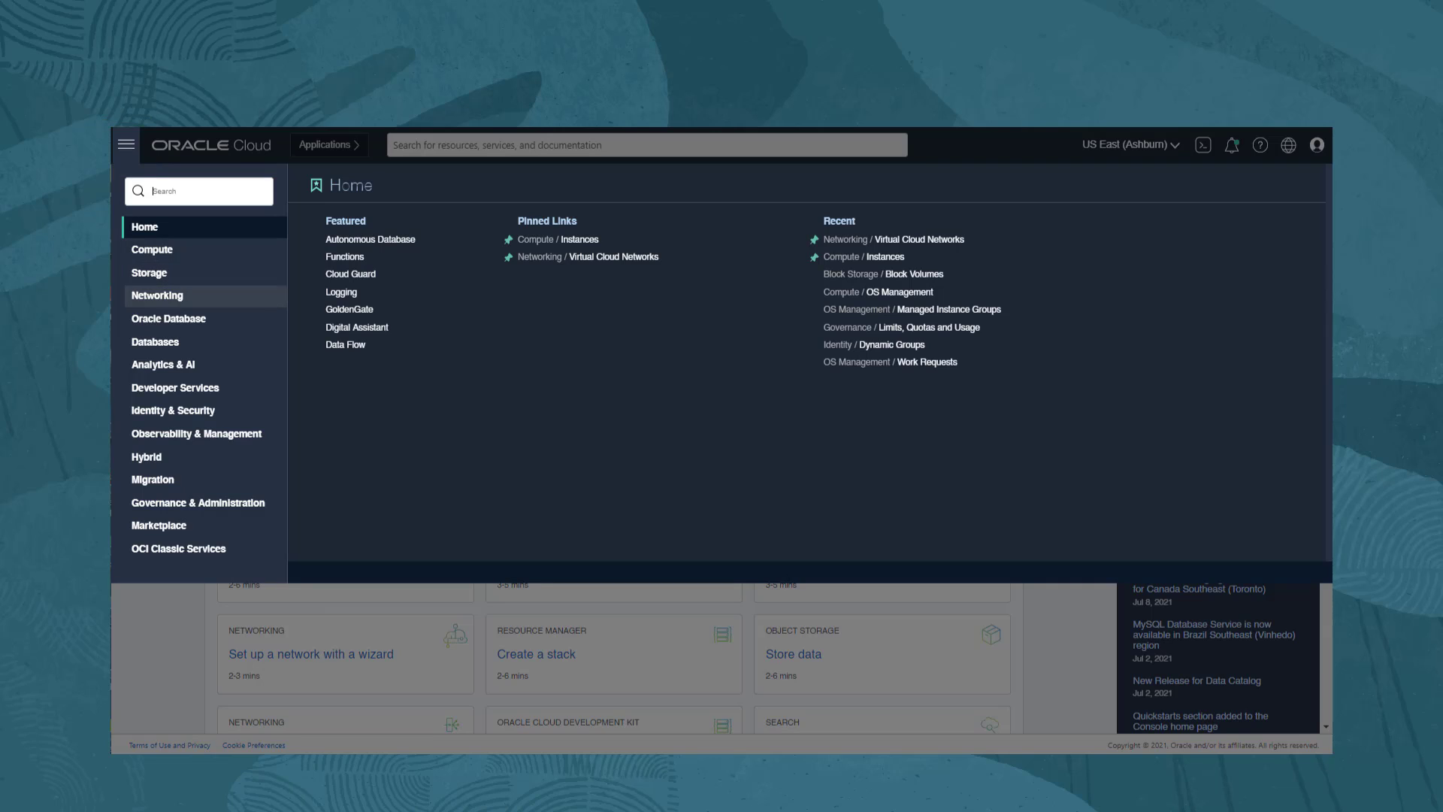
Step: Show the Virtual Cloud Networks list for the virtdoc compartment via Networking
{"action": "left_click", "coordinate": [156, 296]}
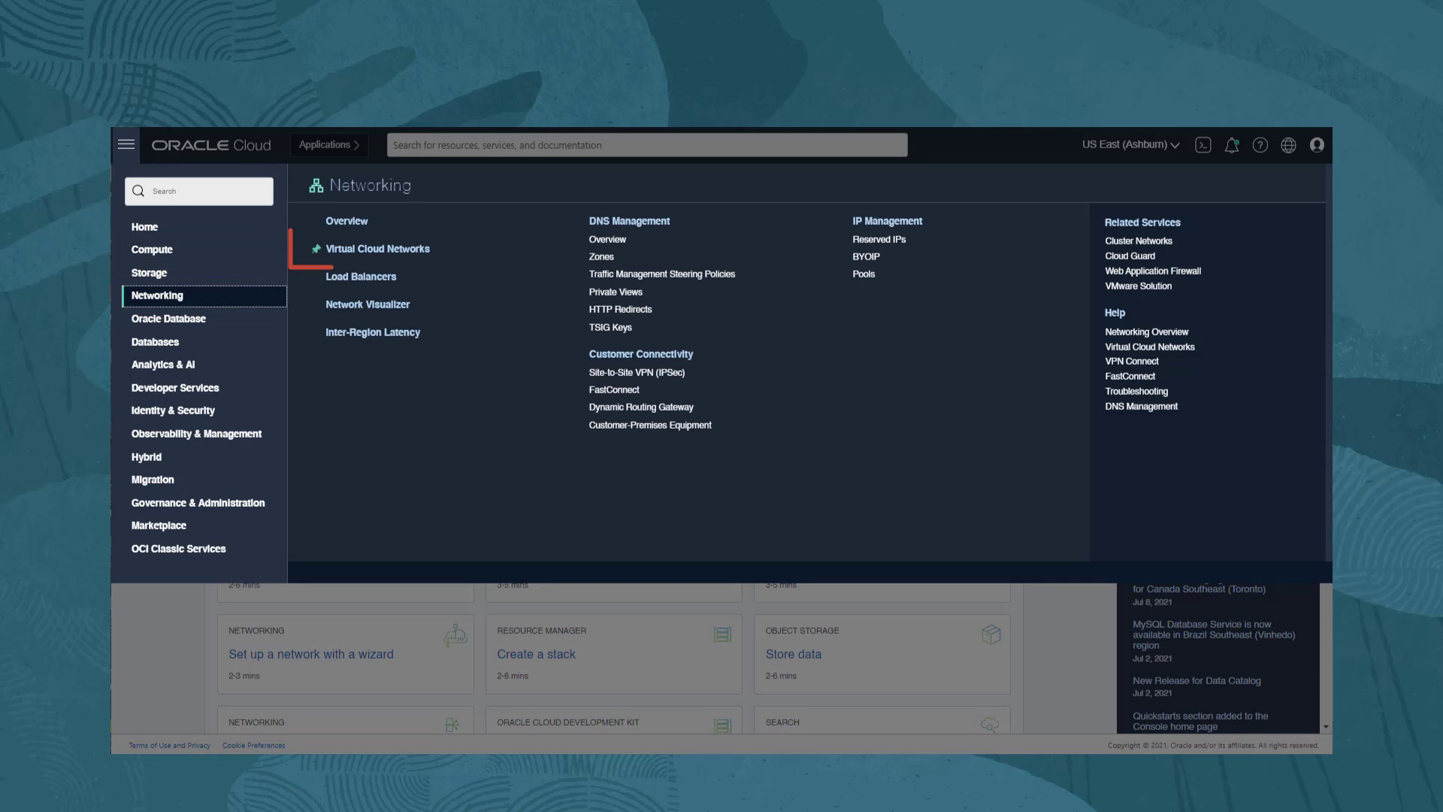
{"action": "mouse_move", "coordinate": [377, 248]}
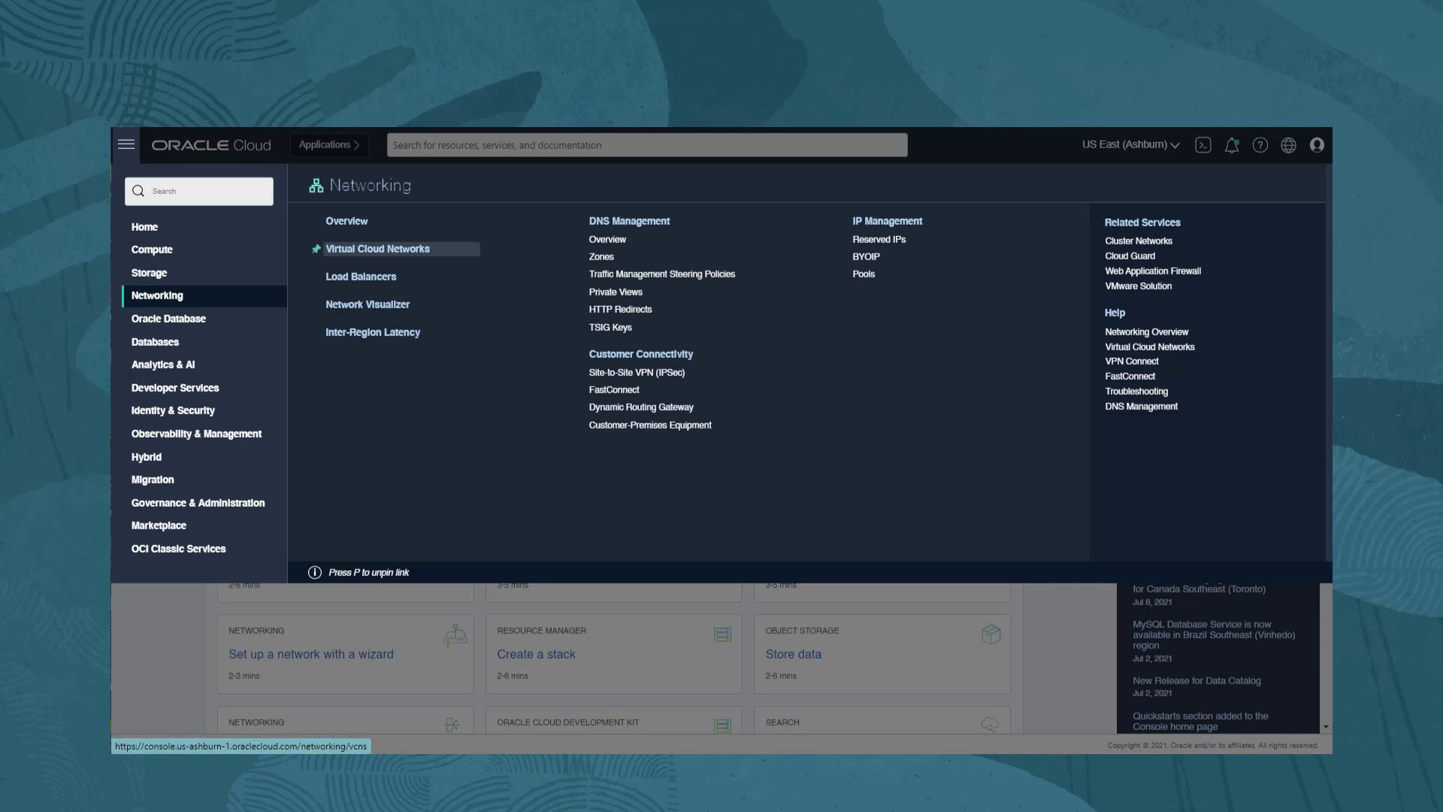
{"action": "left_click", "coordinate": [376, 248]}
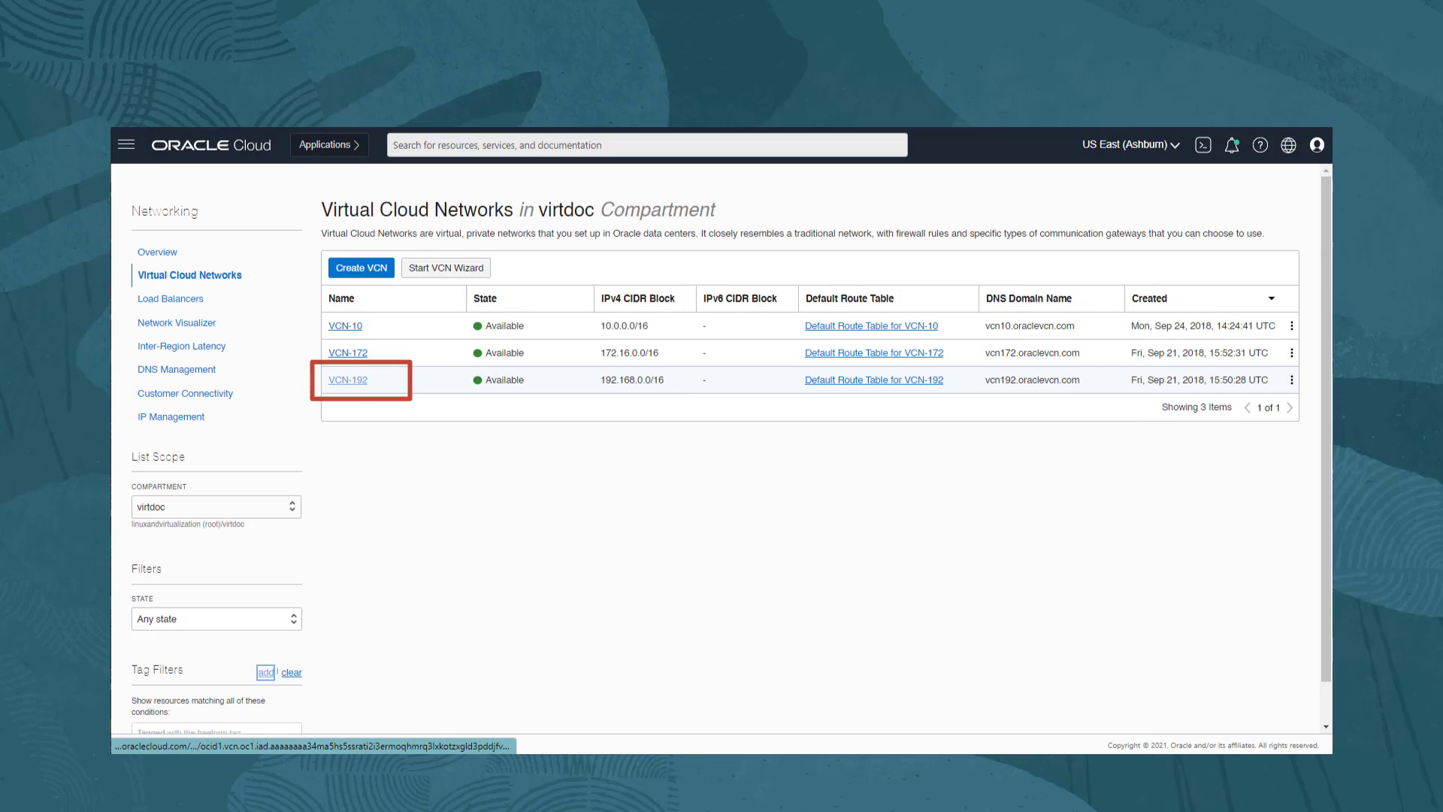
Step: View VCN-192's details and its Security Lists resource
{"action": "left_click", "coordinate": [347, 379]}
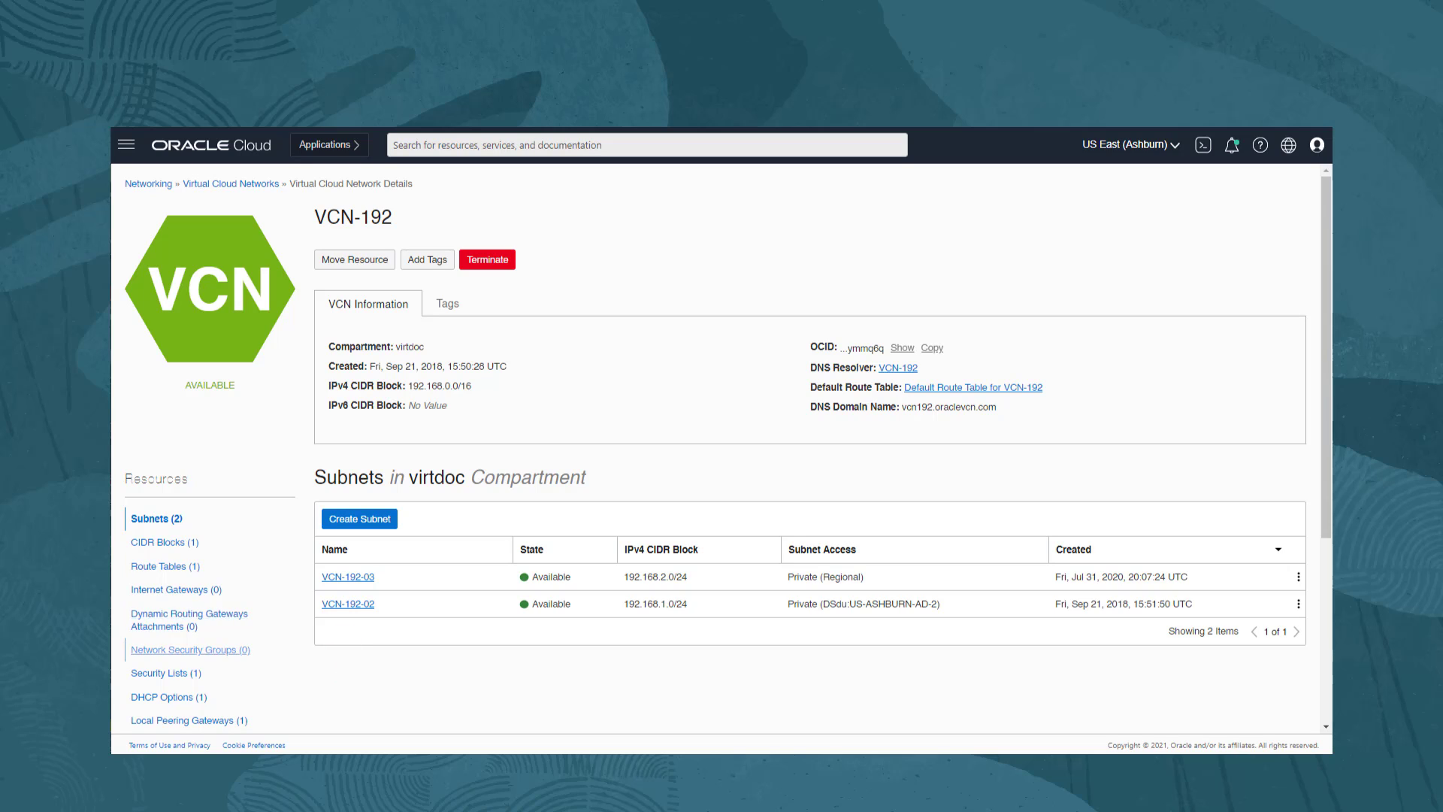
{"action": "left_click", "coordinate": [158, 672]}
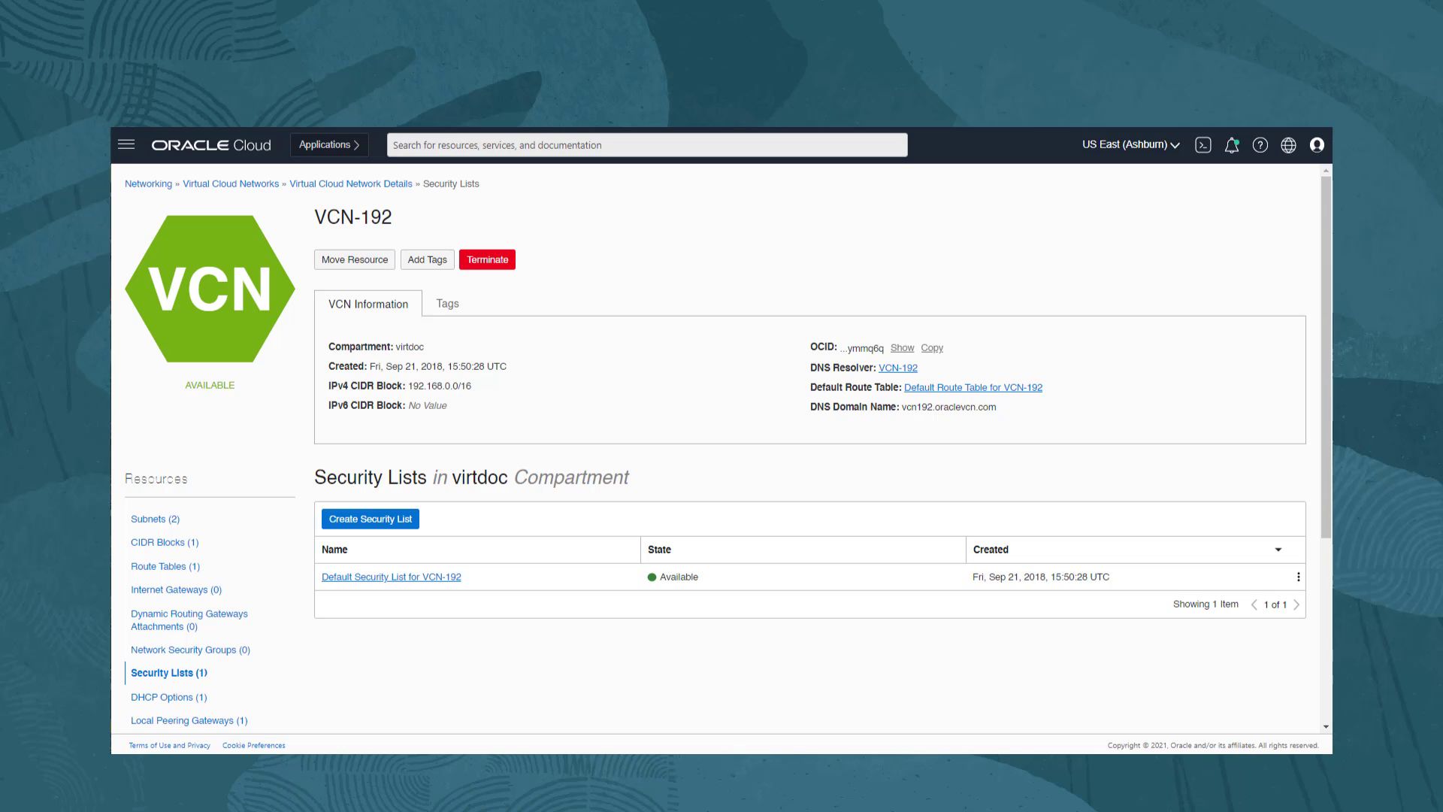
{"action": "mouse_move", "coordinate": [391, 575]}
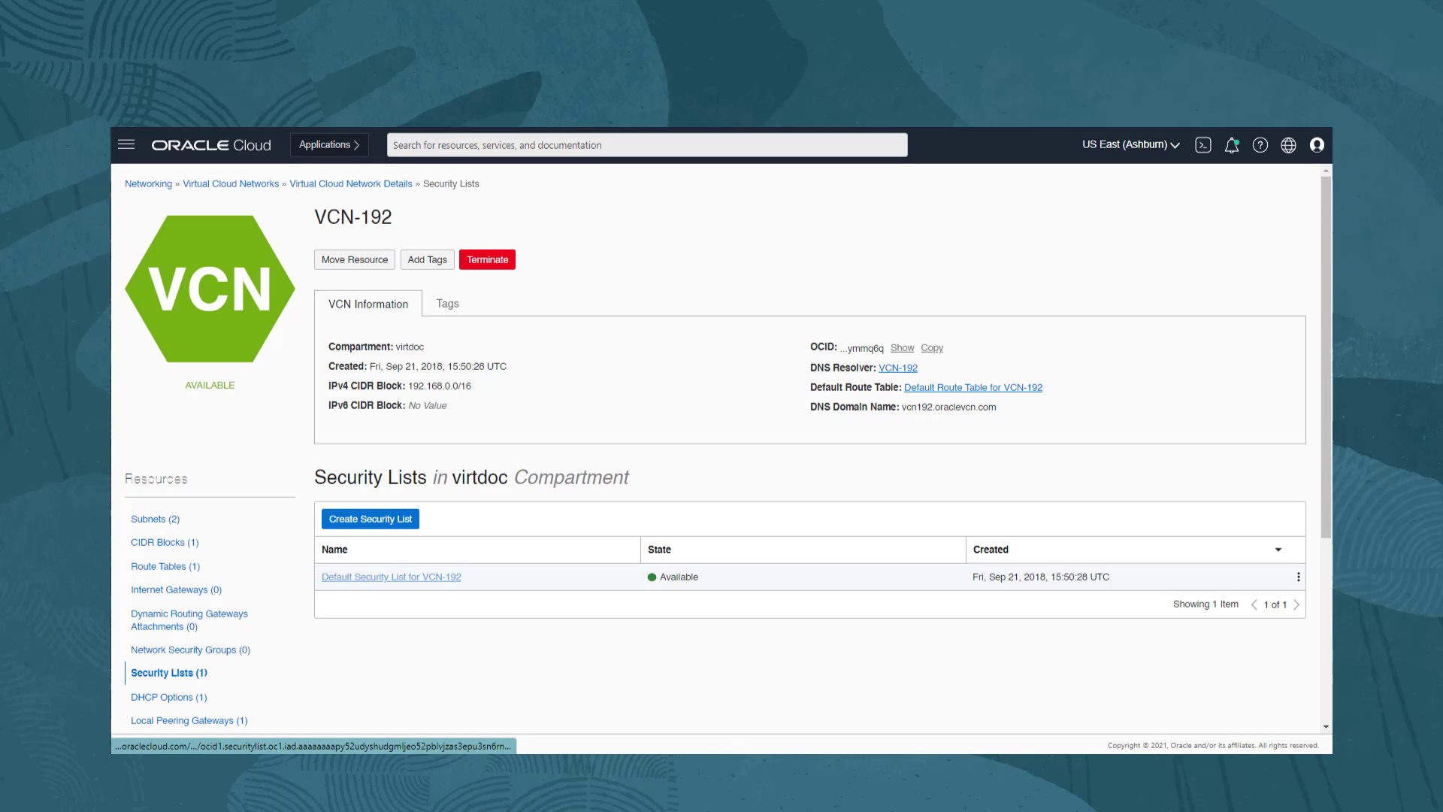
Step: View the Default Security List for VCN-192 and scroll through its ingress rules
{"action": "left_click", "coordinate": [390, 578]}
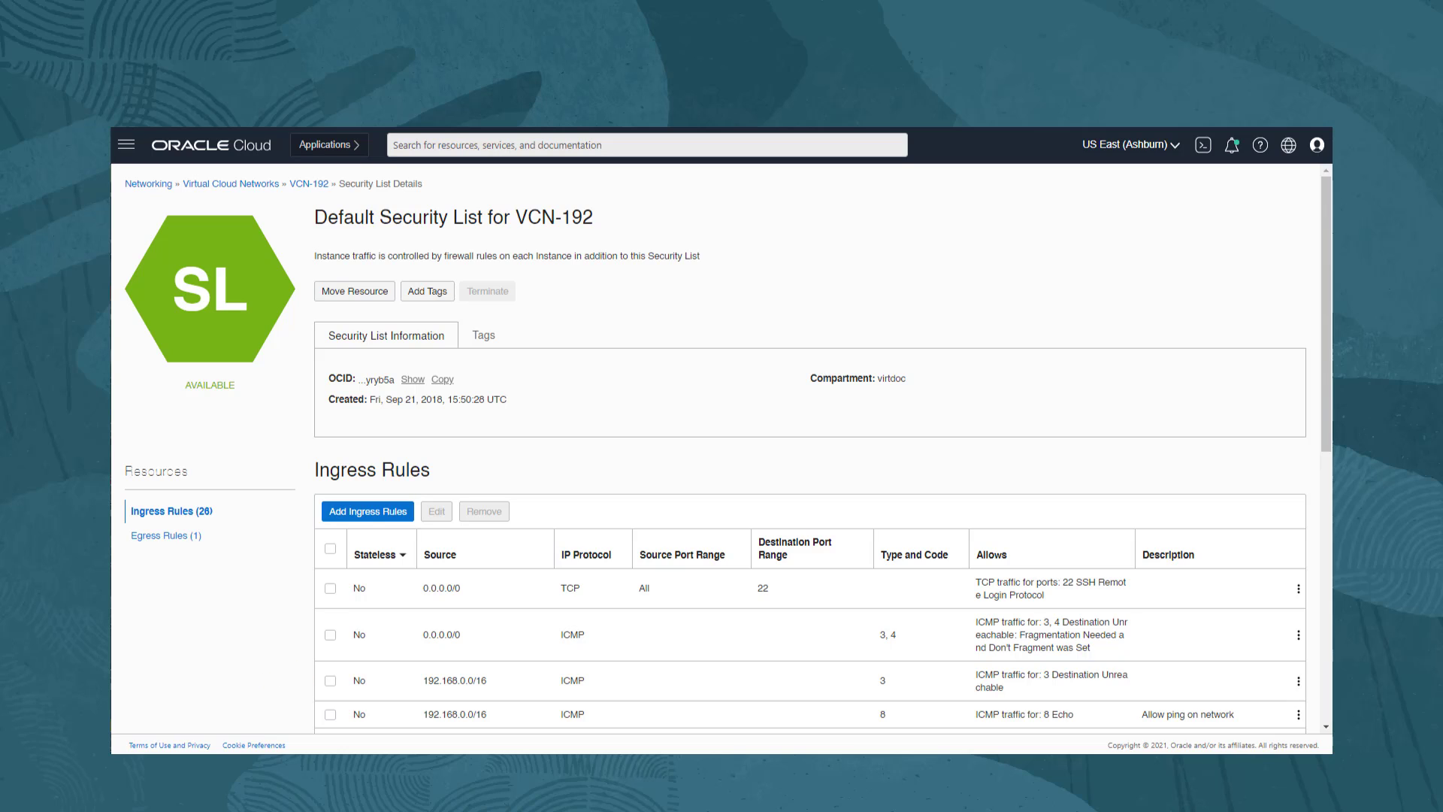
{"action": "scroll", "scroll_direction": "down", "scroll_amount": 3}
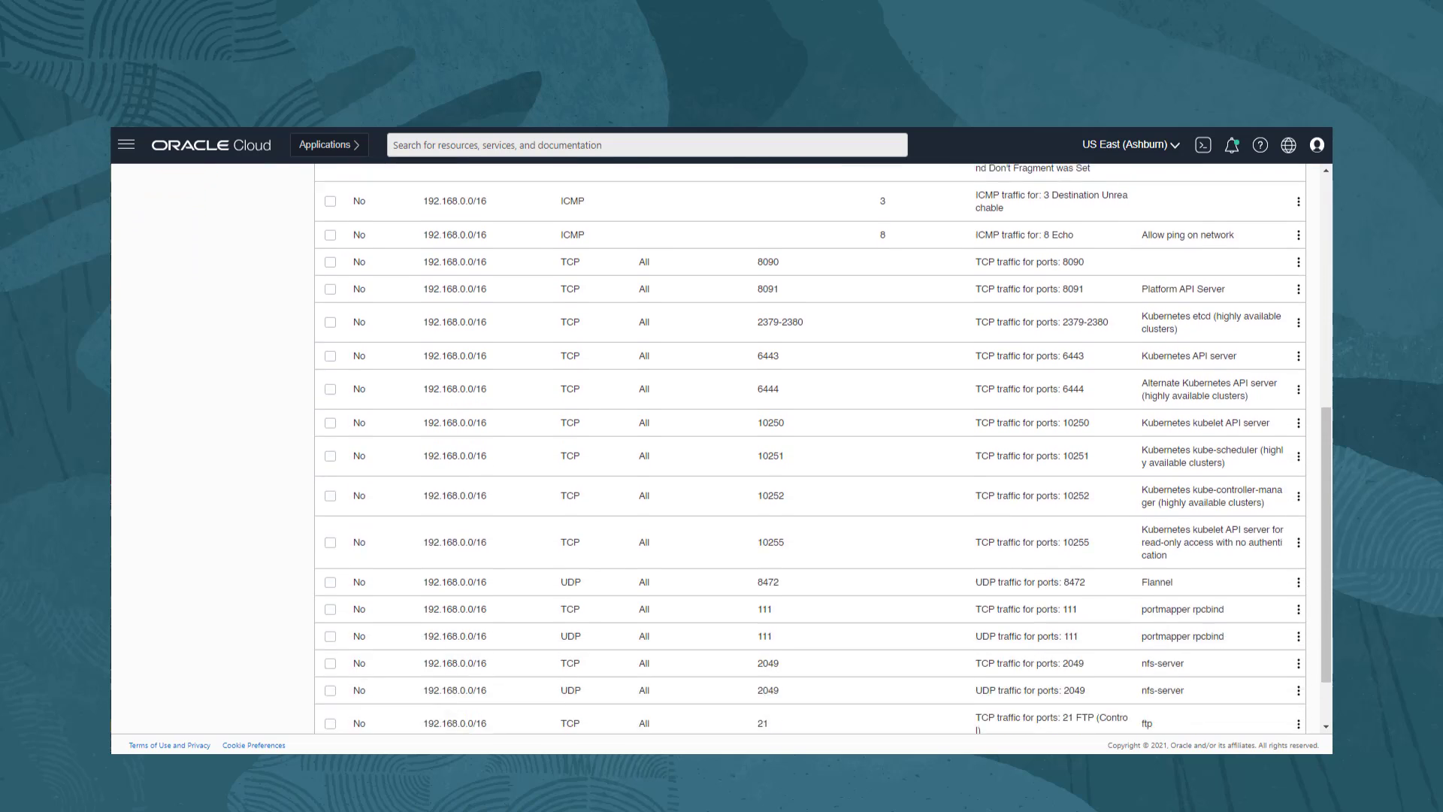
{"action": "scroll", "scroll_direction": "down", "scroll_amount": 3}
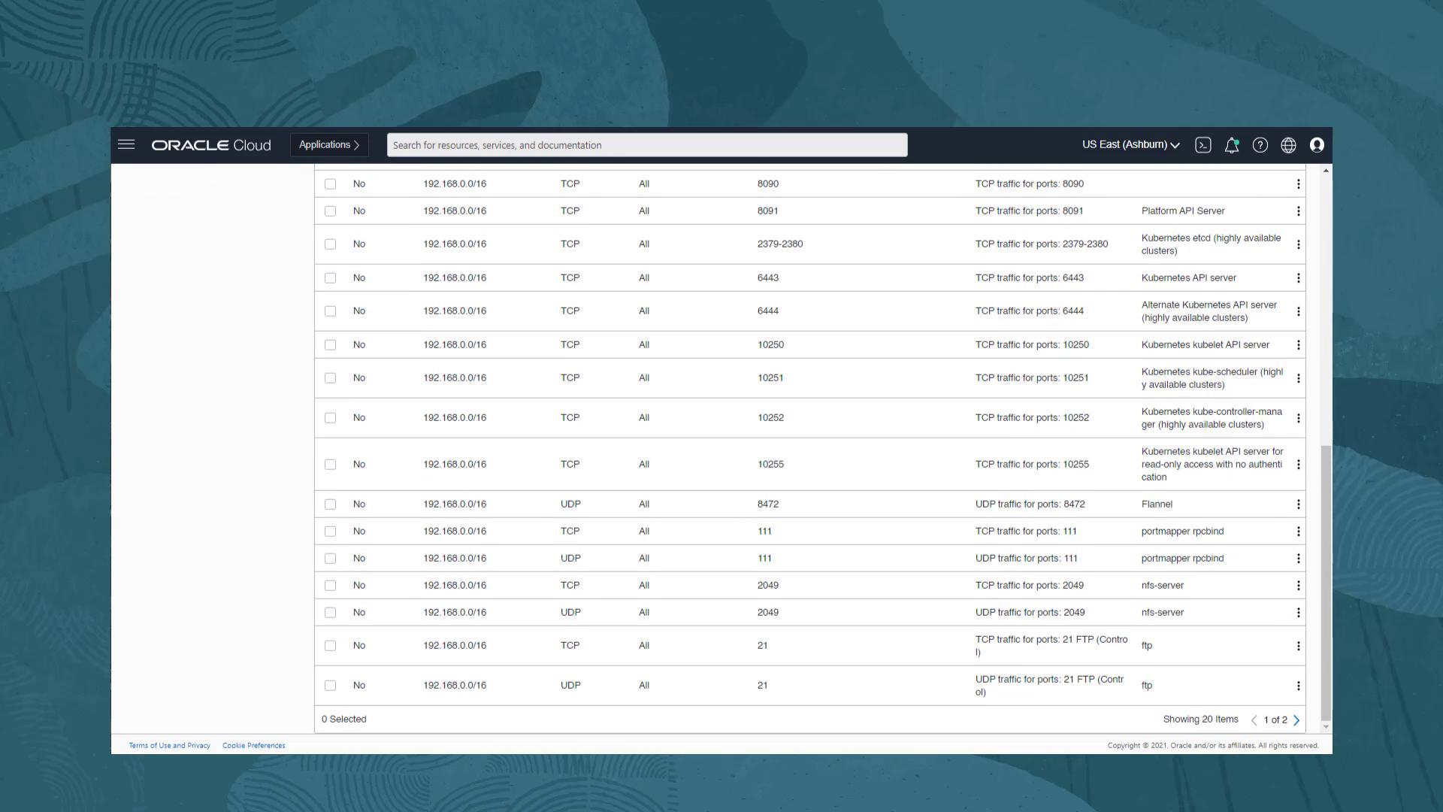
{"action": "scroll", "scroll_direction": "up", "scroll_amount": 3}
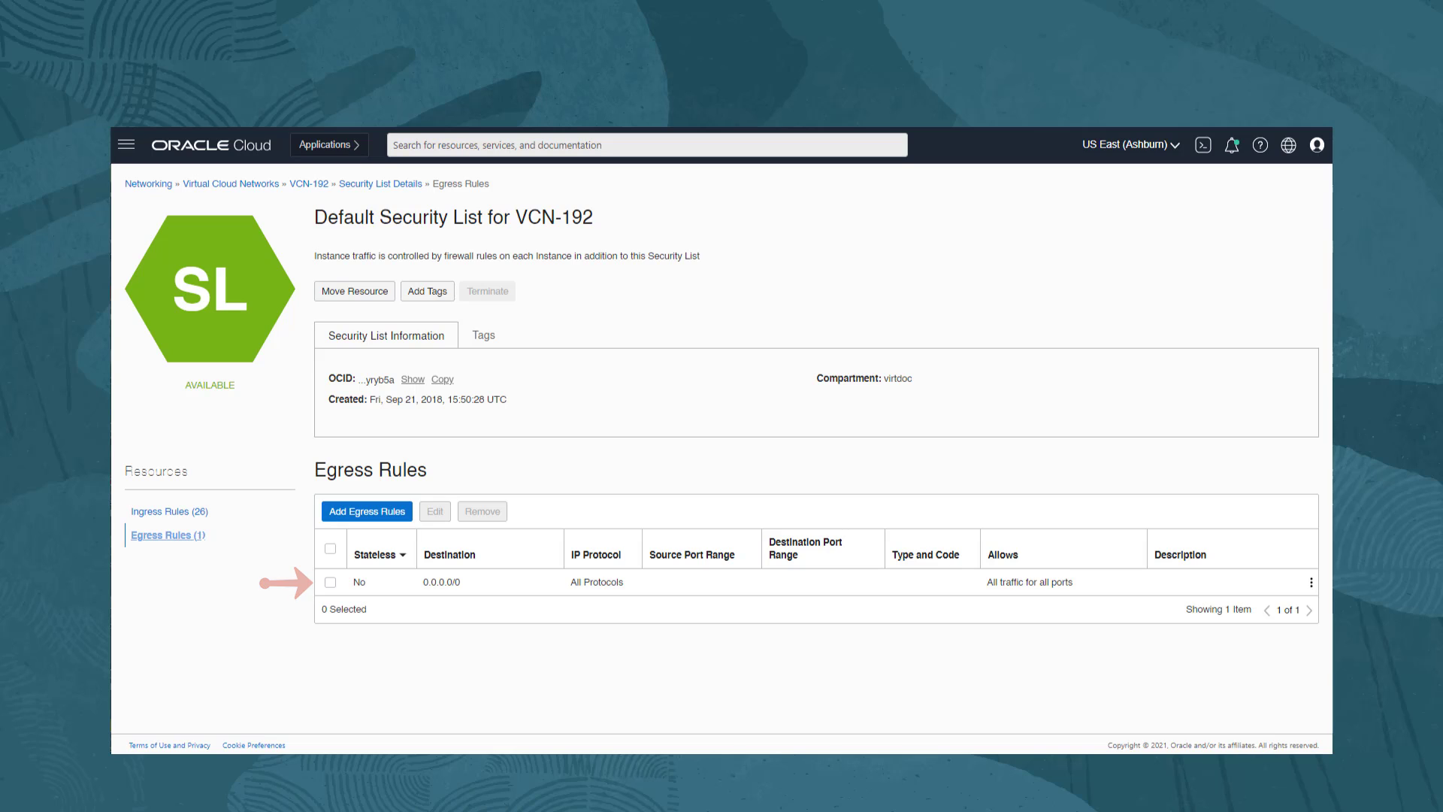
{"action": "mouse_move", "coordinate": [170, 511]}
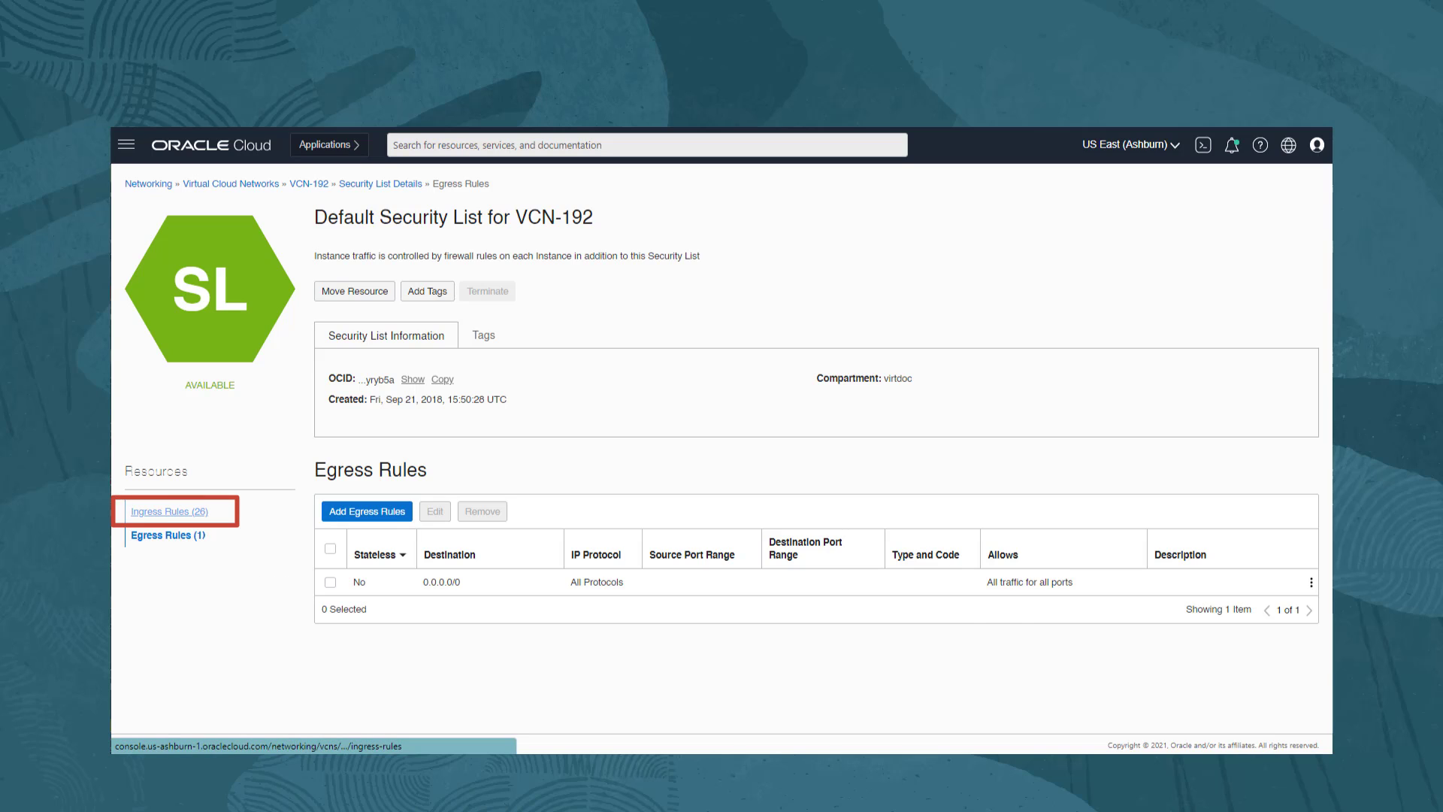
Step: Return to Ingress Rules and start the Add Ingress Rules form
{"action": "left_click", "coordinate": [170, 511]}
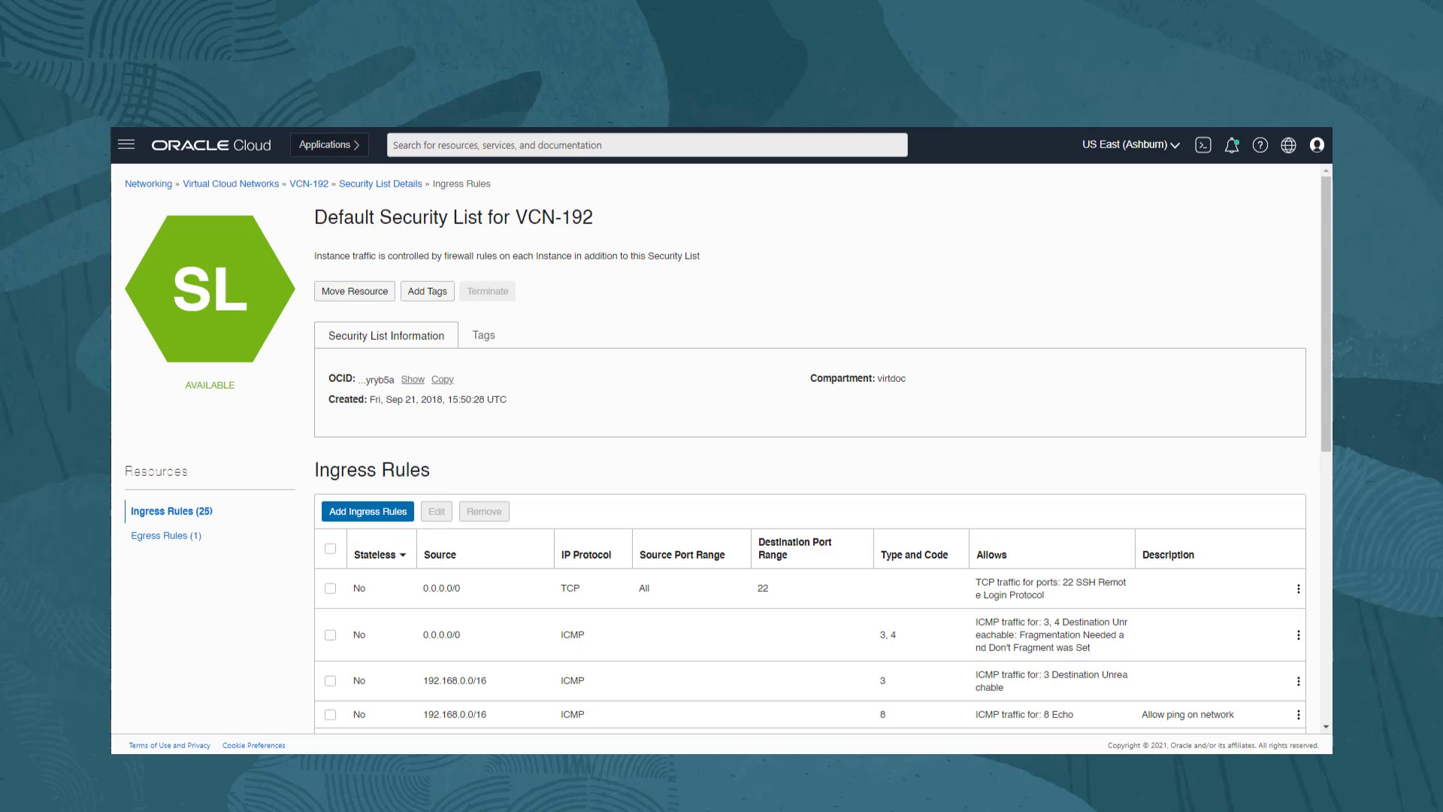
{"action": "left_click", "coordinate": [367, 511]}
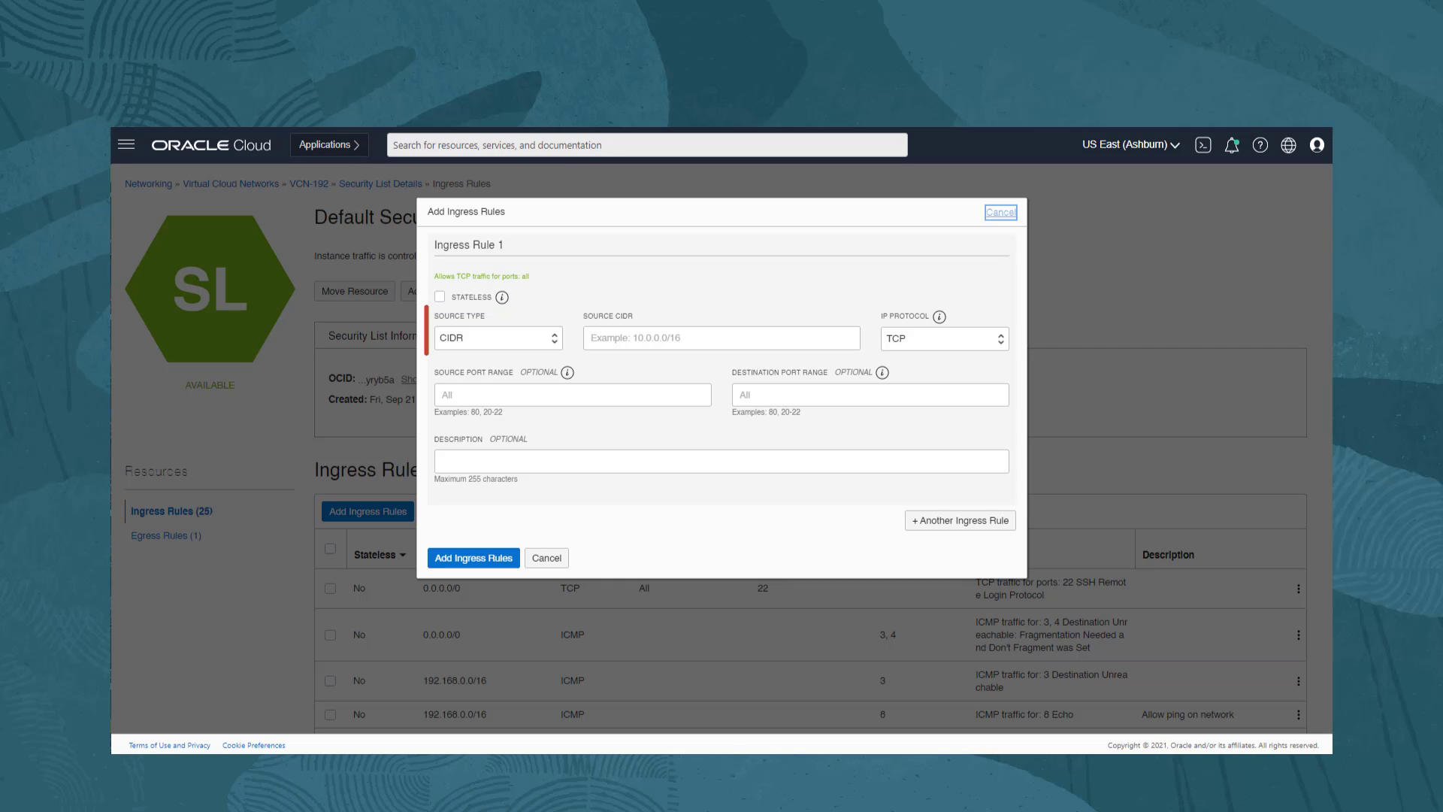
Step: Enter source CIDR 192.168.0.0/16 and confirm the protocol is TCP
{"action": "left_click", "coordinate": [498, 338]}
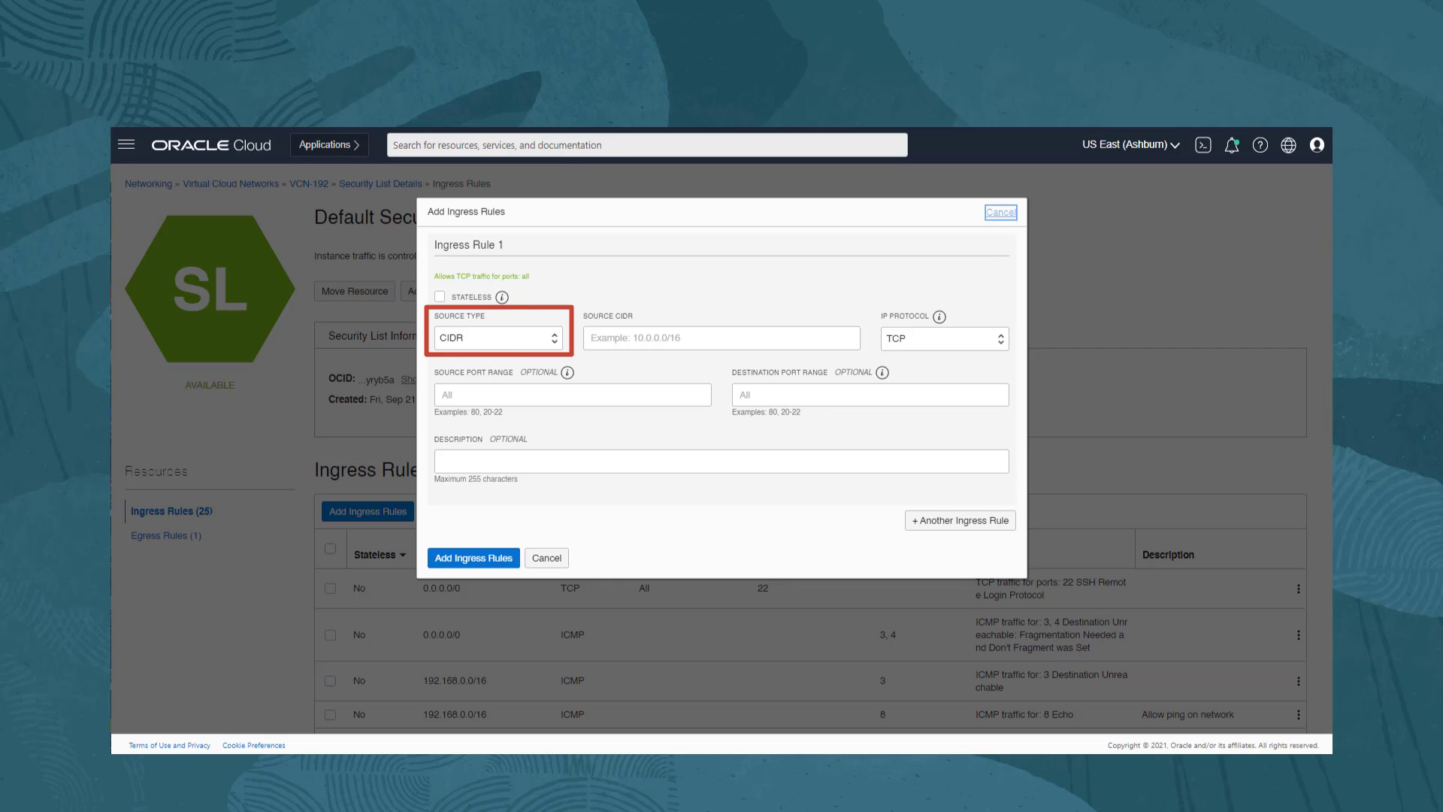
{"action": "type", "text": "19"}
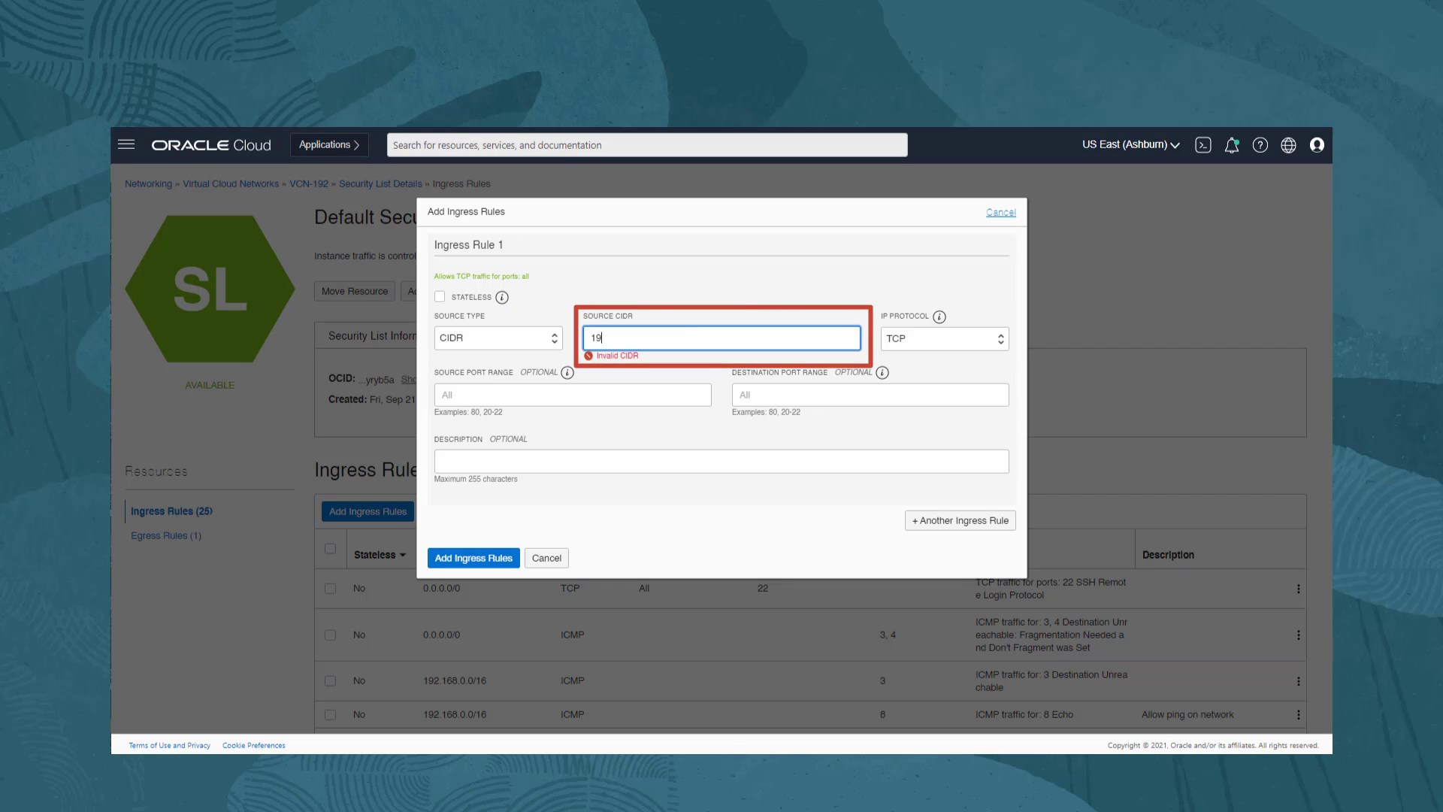
{"action": "type", "text": "92.1"}
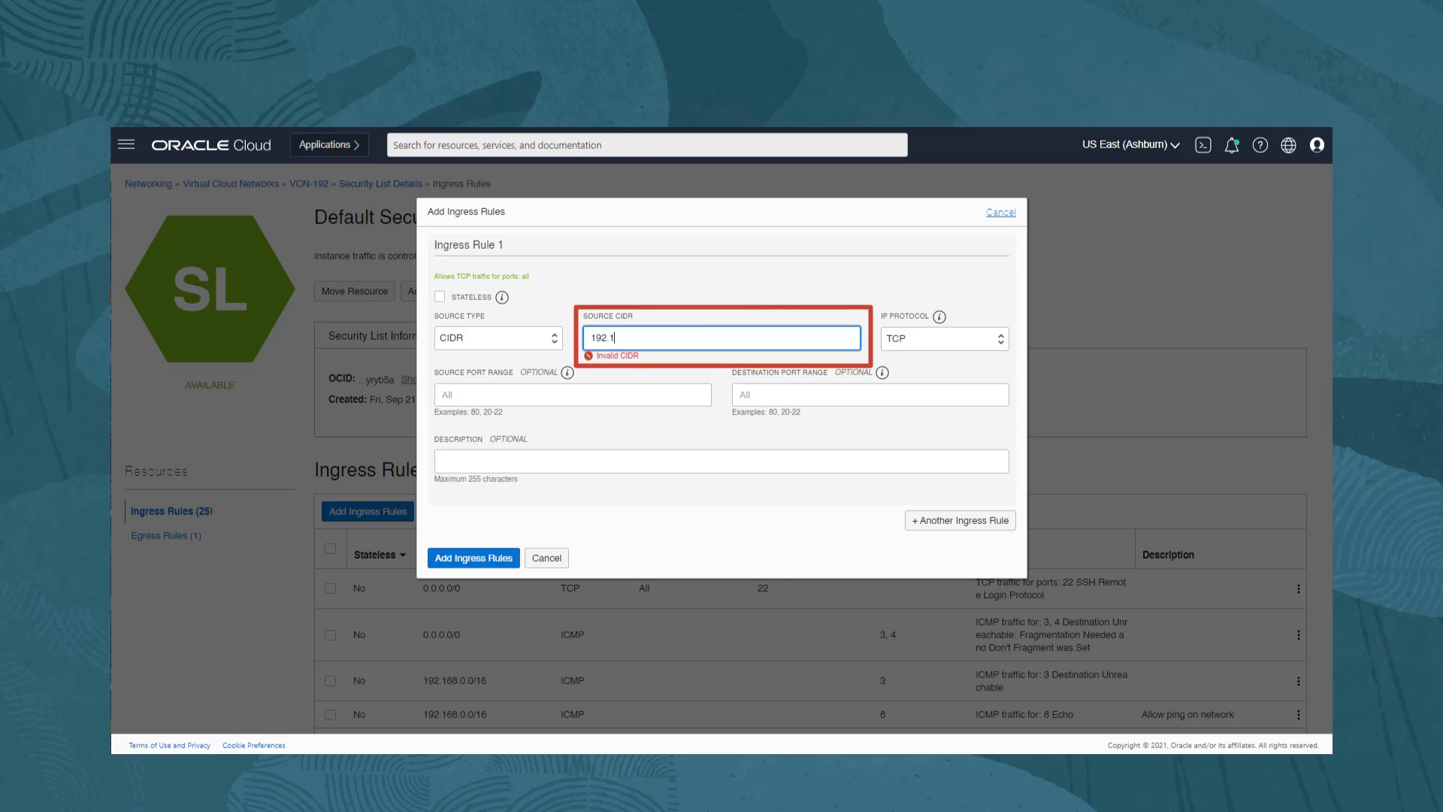
{"action": "type", "text": "68.0.0/"}
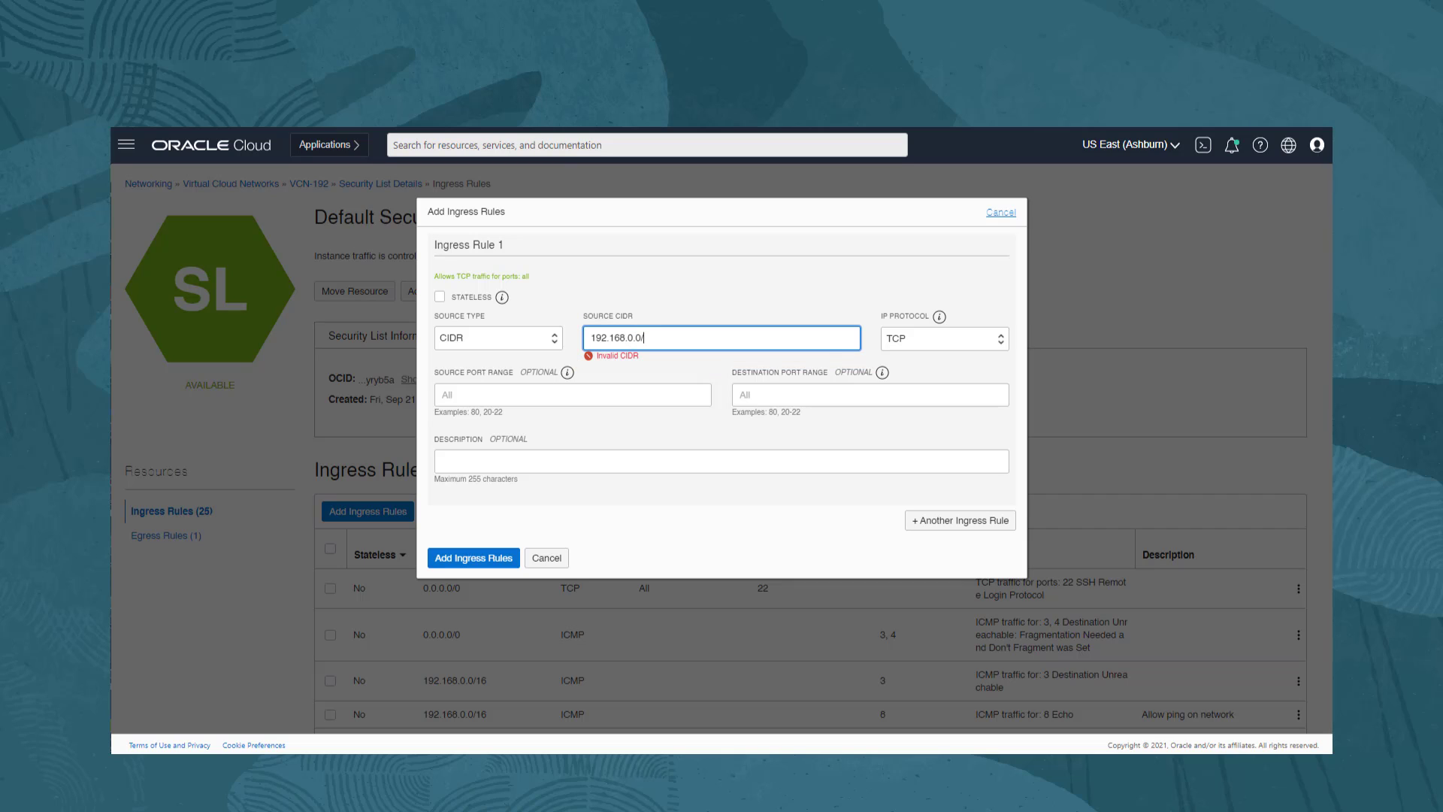
{"action": "type", "text": "16"}
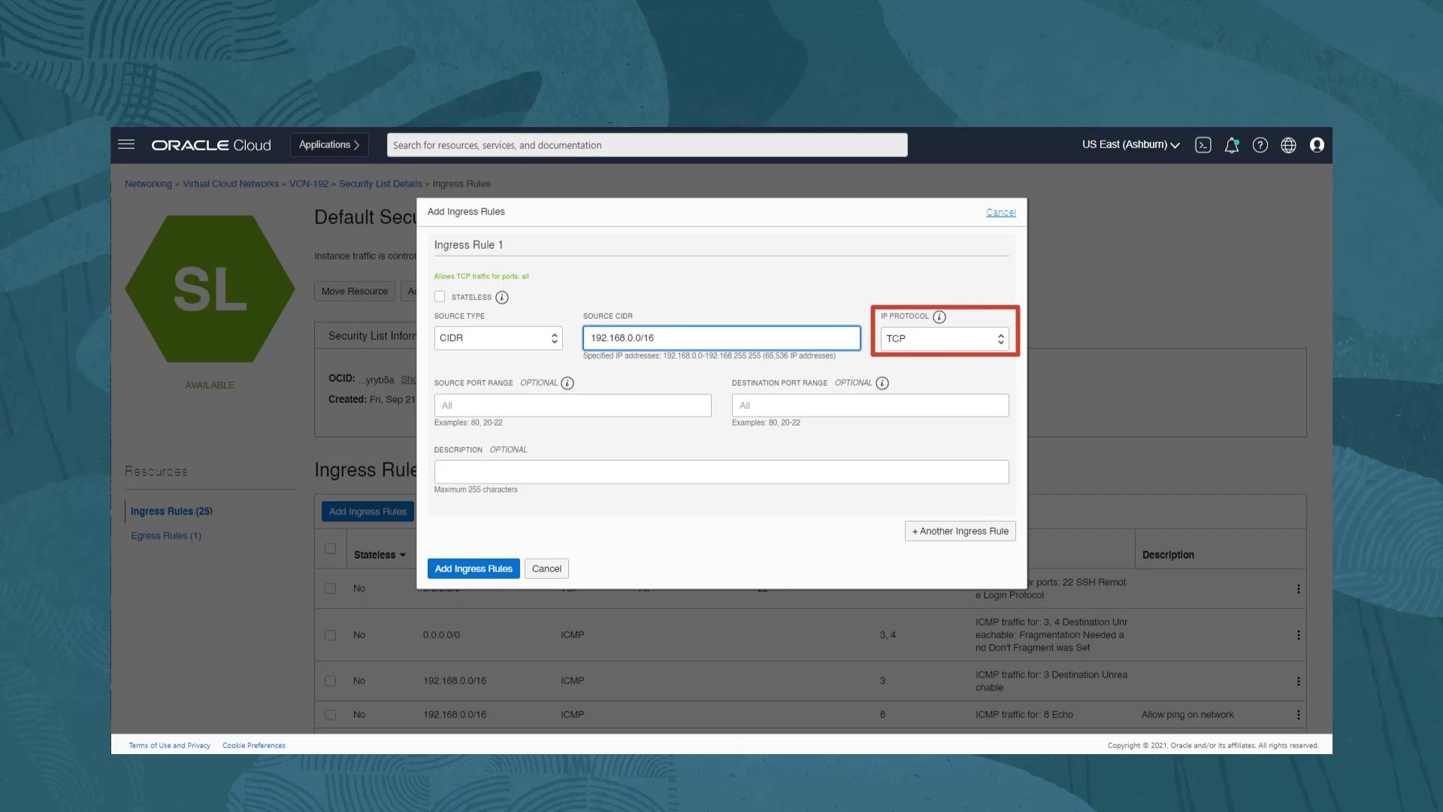
{"action": "left_click", "coordinate": [720, 338]}
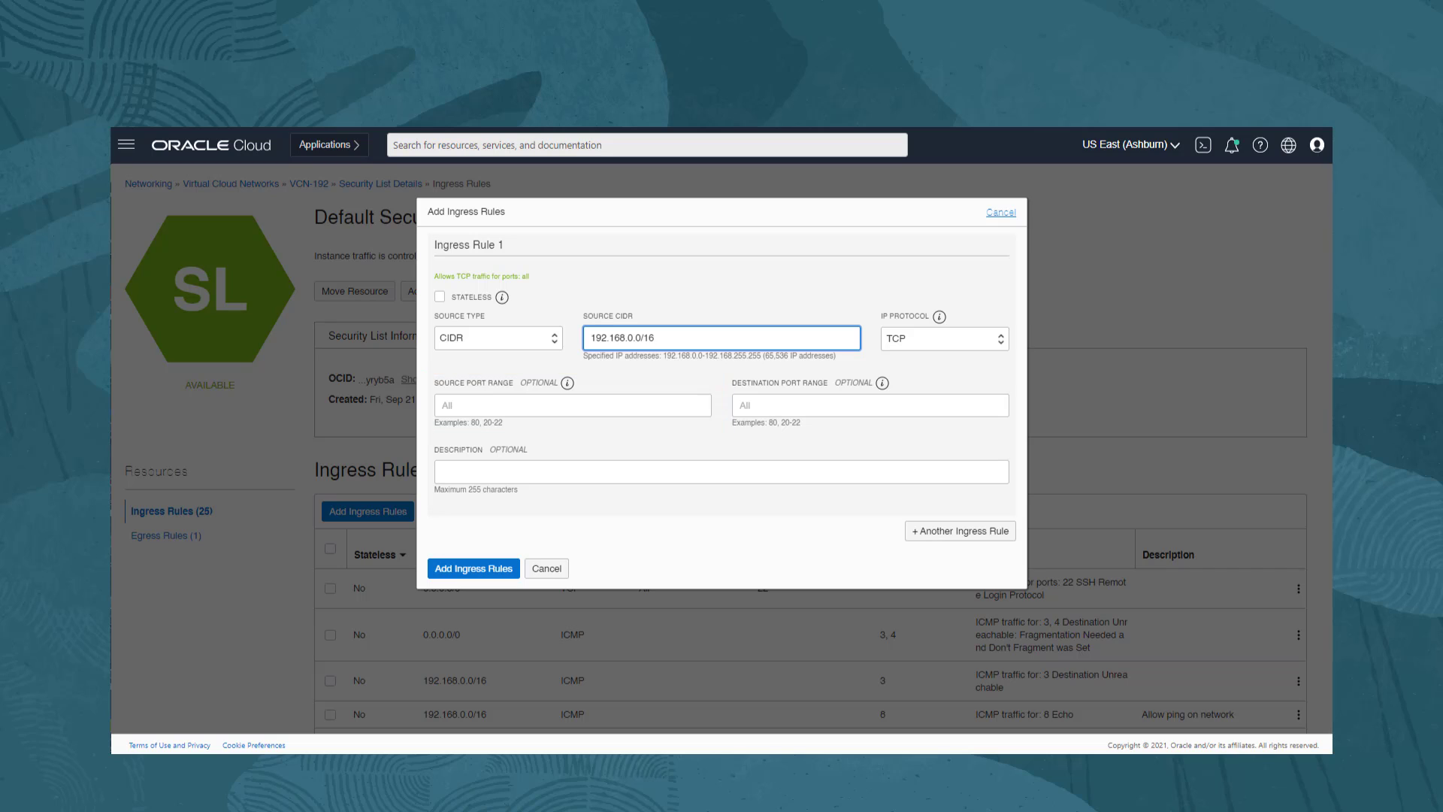
Step: Set destination port 443, description 'HTTPS rule', and submit the ingress rule
{"action": "left_click", "coordinate": [869, 404]}
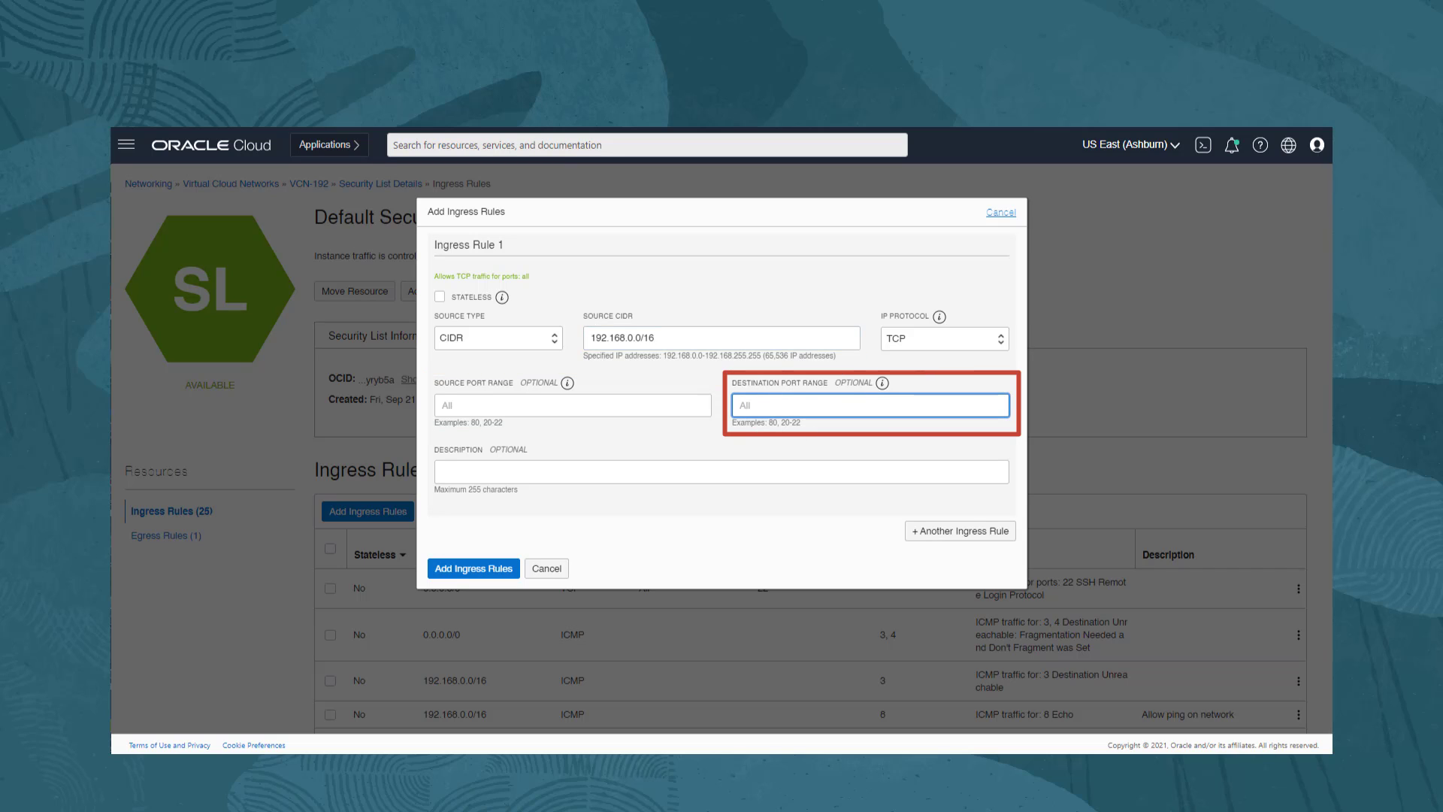
{"action": "type", "text": "443"}
{"action": "left_click", "coordinate": [721, 472]}
{"action": "type", "text": "H"}
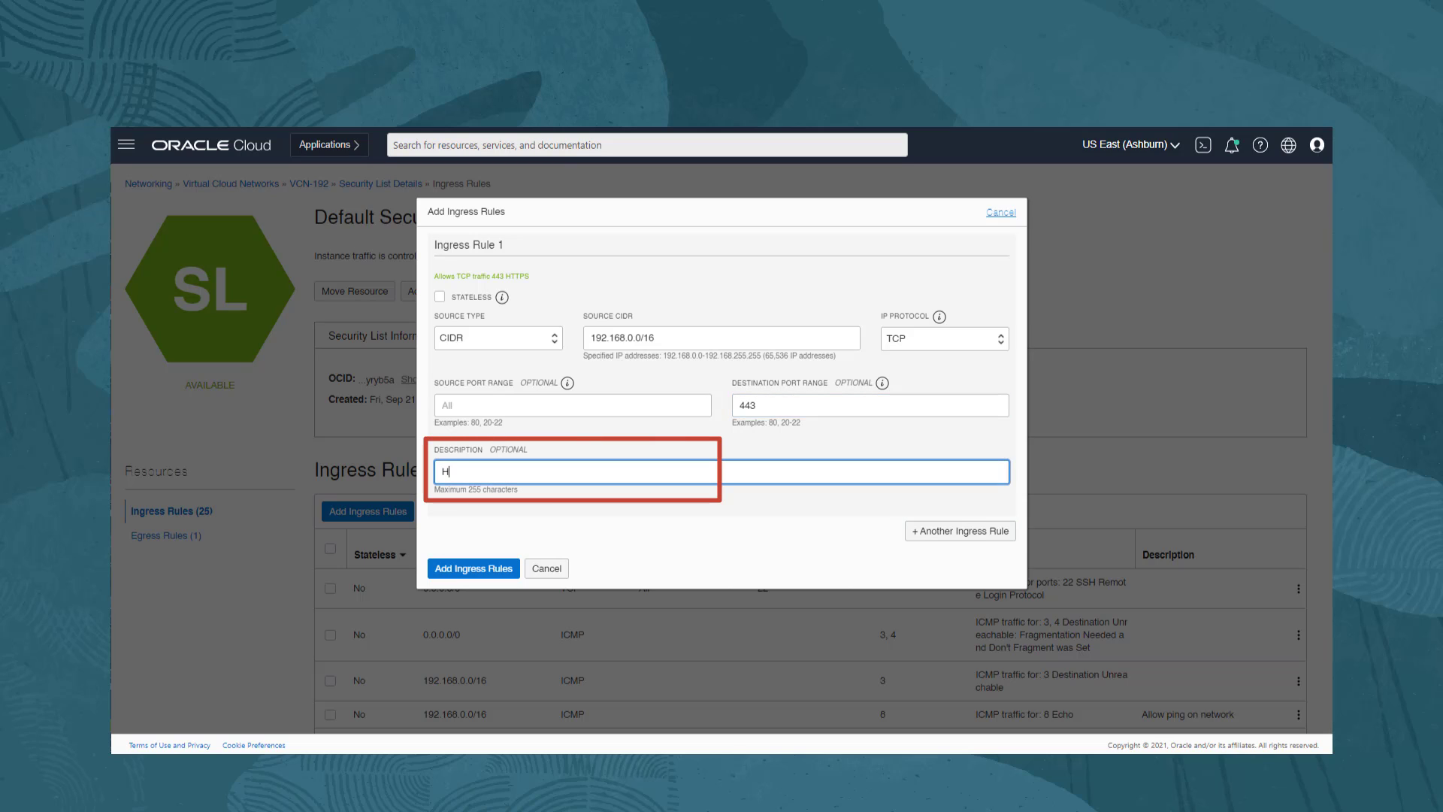
{"action": "type", "text": "TTPS"}
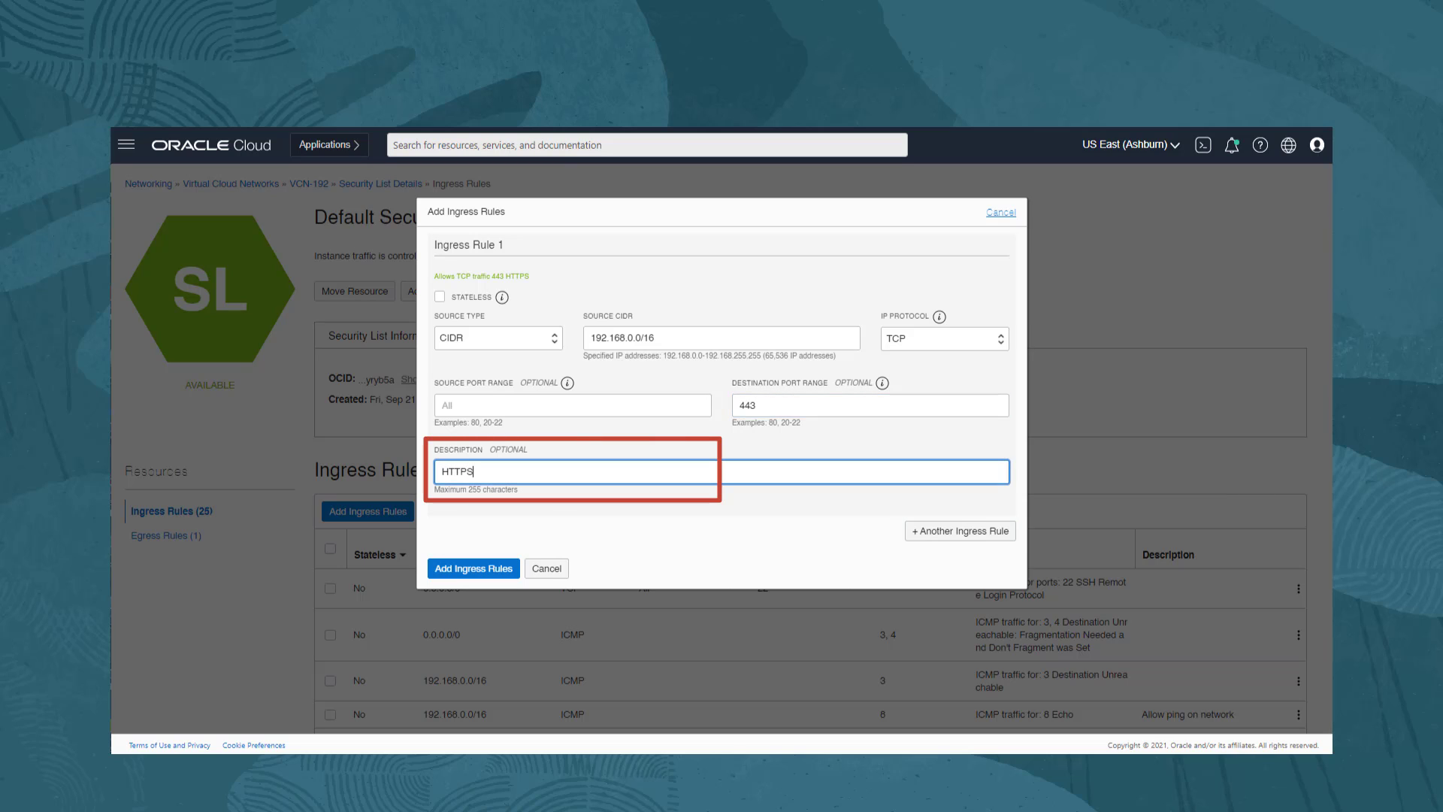
{"action": "type", "text": "ru"}
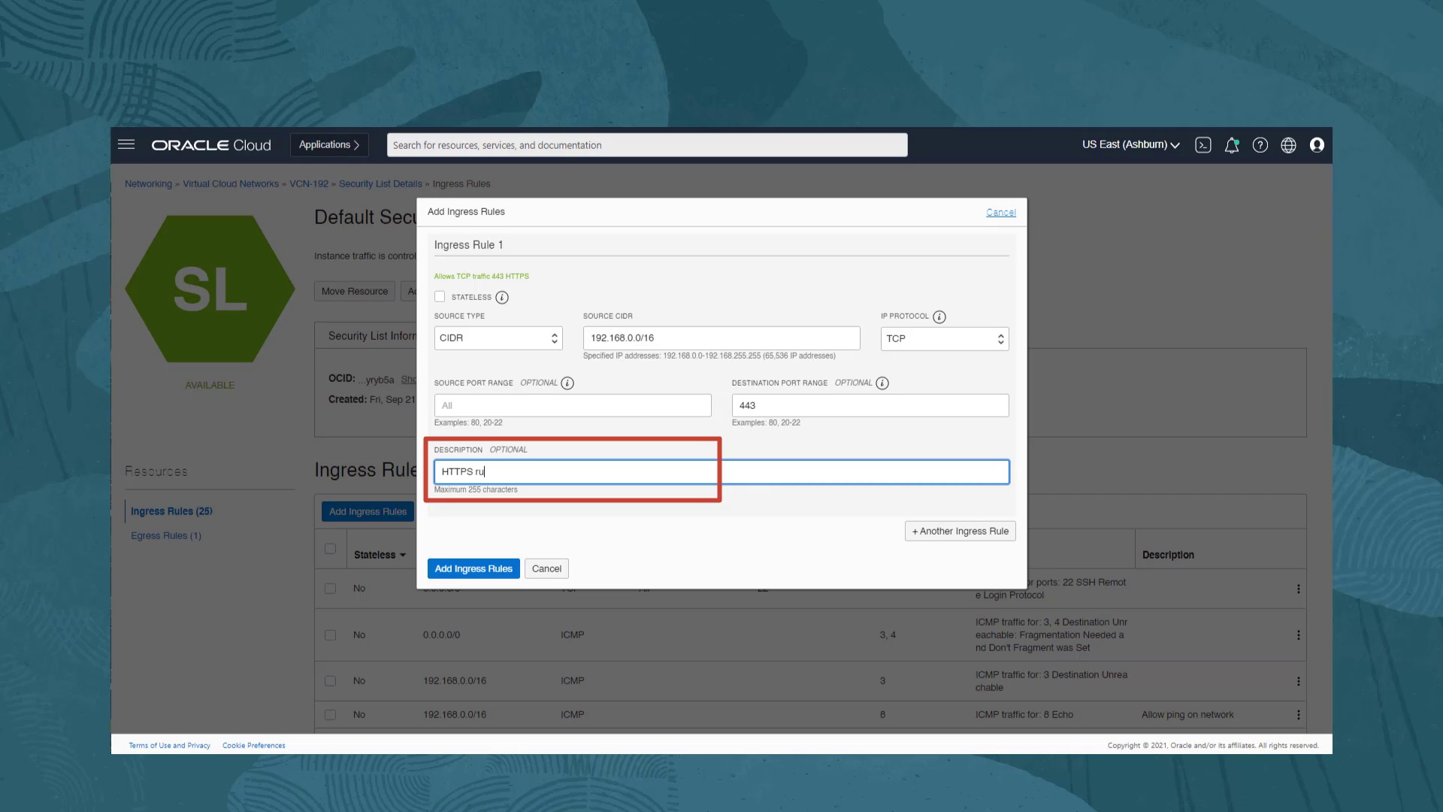
{"action": "left_click", "coordinate": [474, 568]}
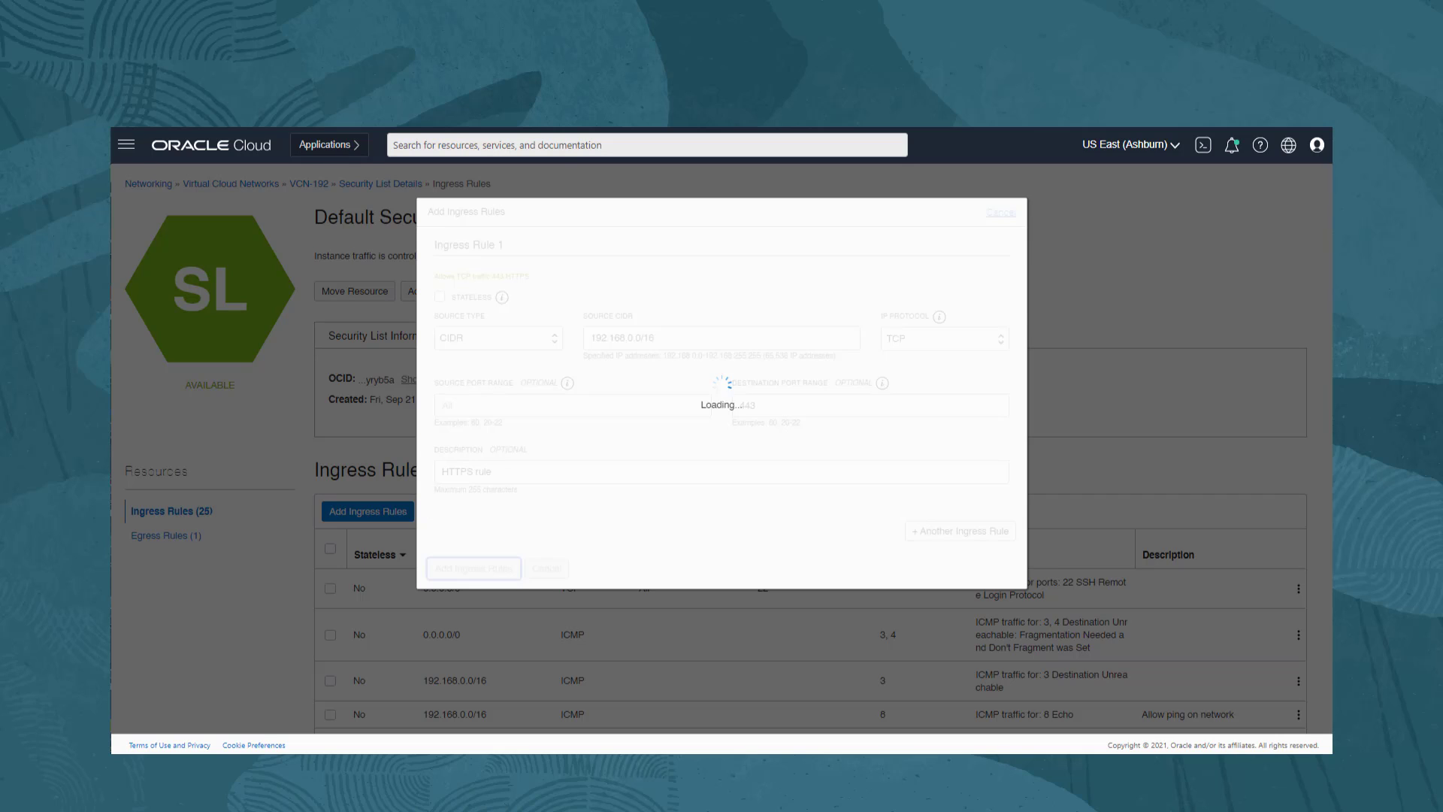
Step: Go to page 2 of the ingress rules, where the new port 443 HTTPS rule appears
{"action": "left_click", "coordinate": [1001, 212]}
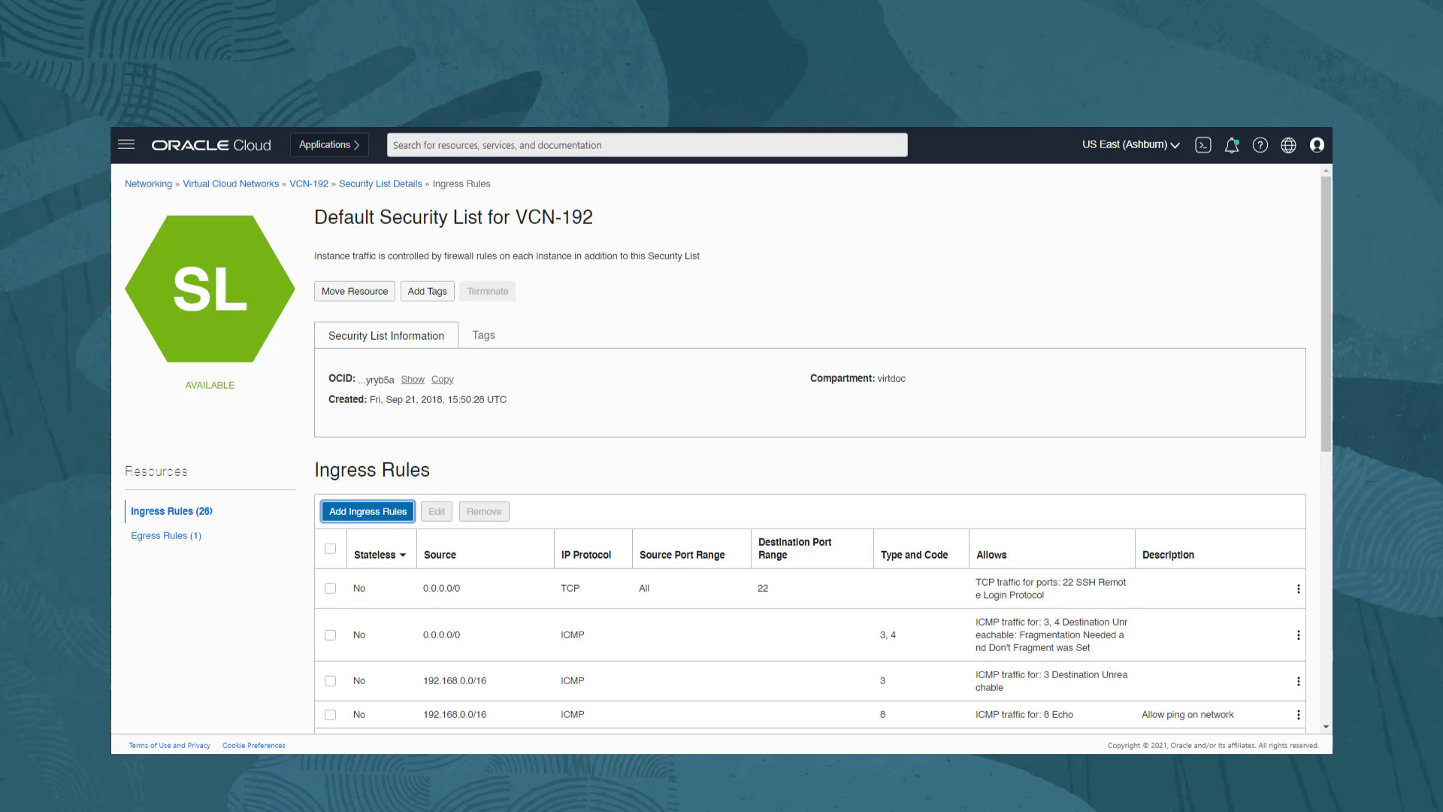
{"action": "scroll", "scroll_direction": "down", "scroll_amount": 3}
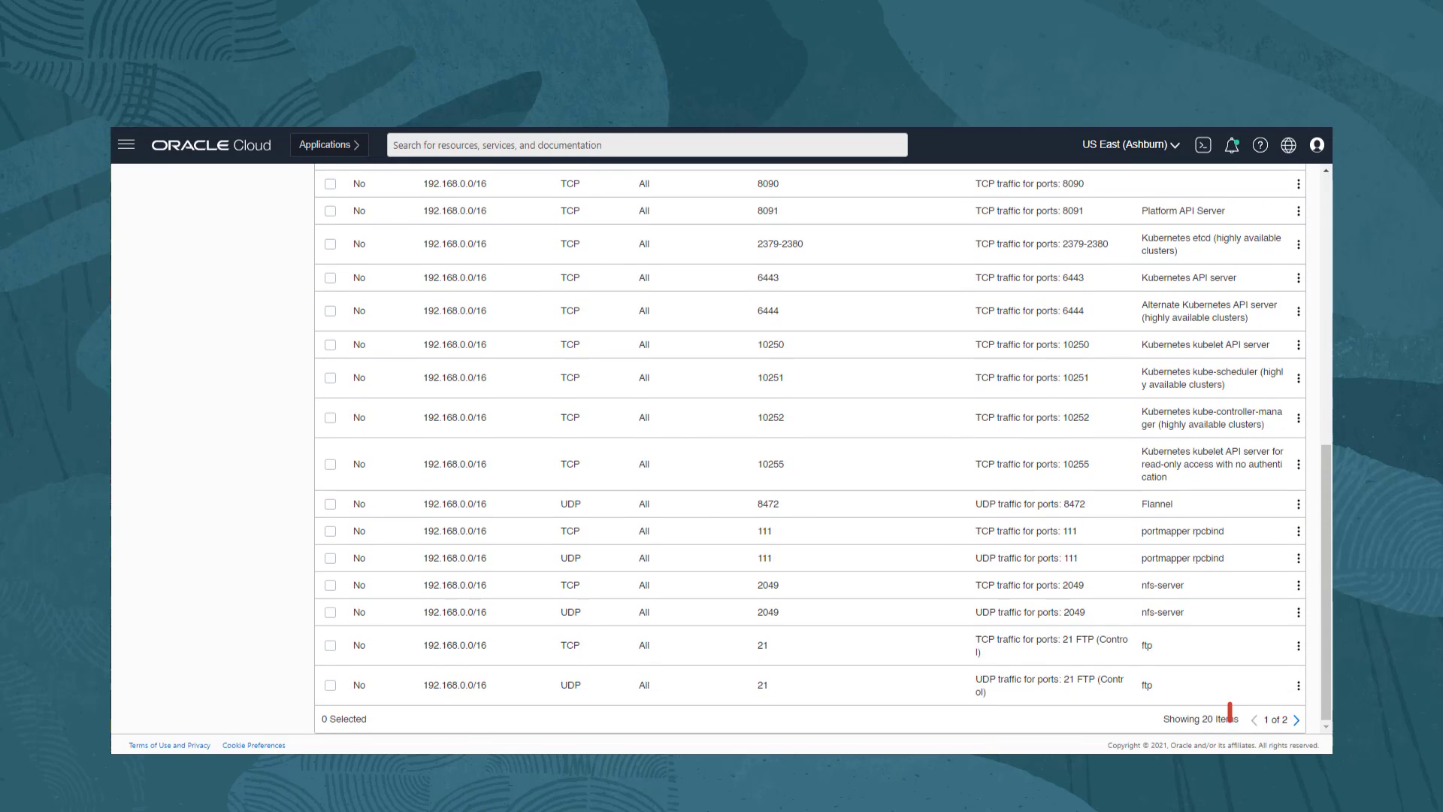
{"action": "left_click", "coordinate": [1294, 718]}
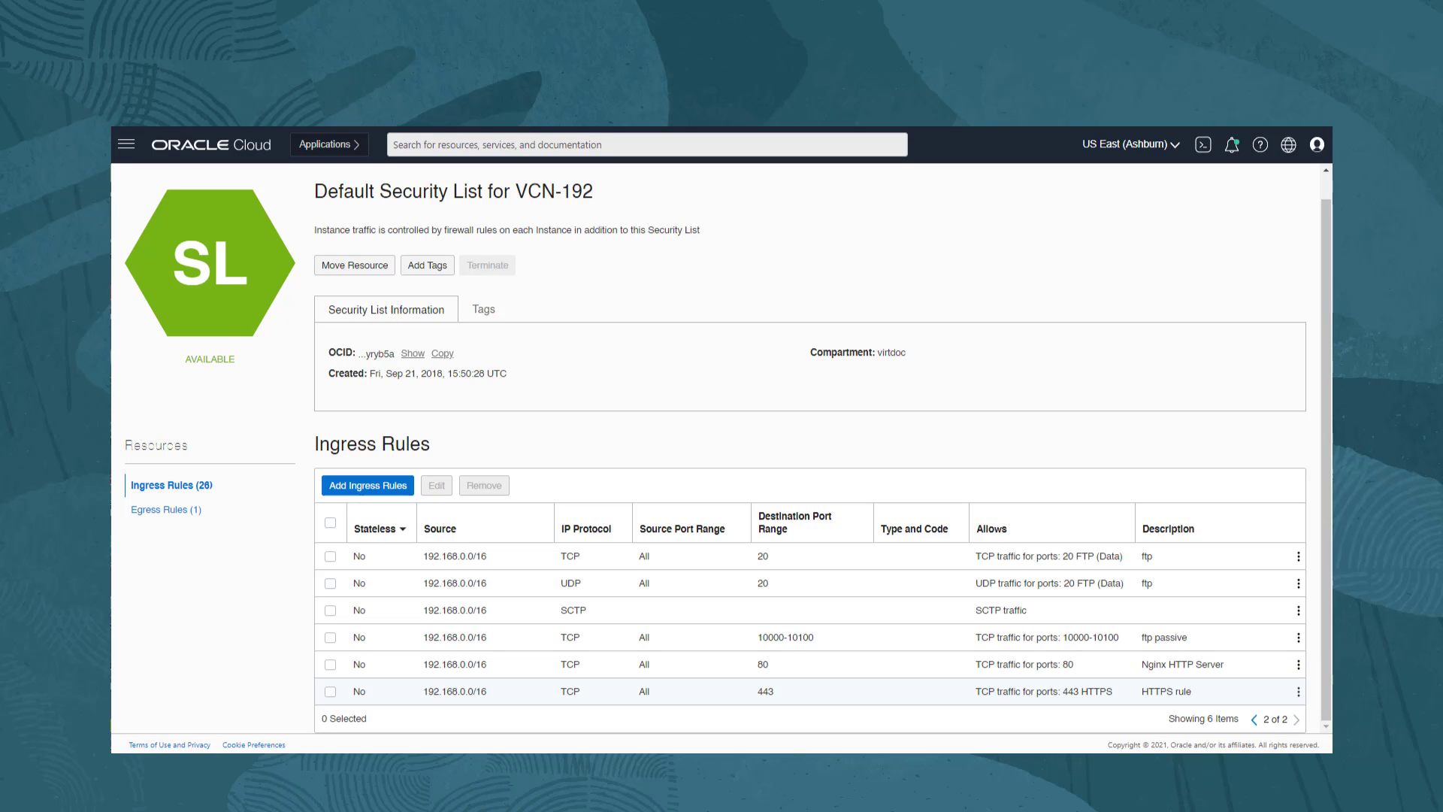
{"action": "left_click", "coordinate": [1299, 692]}
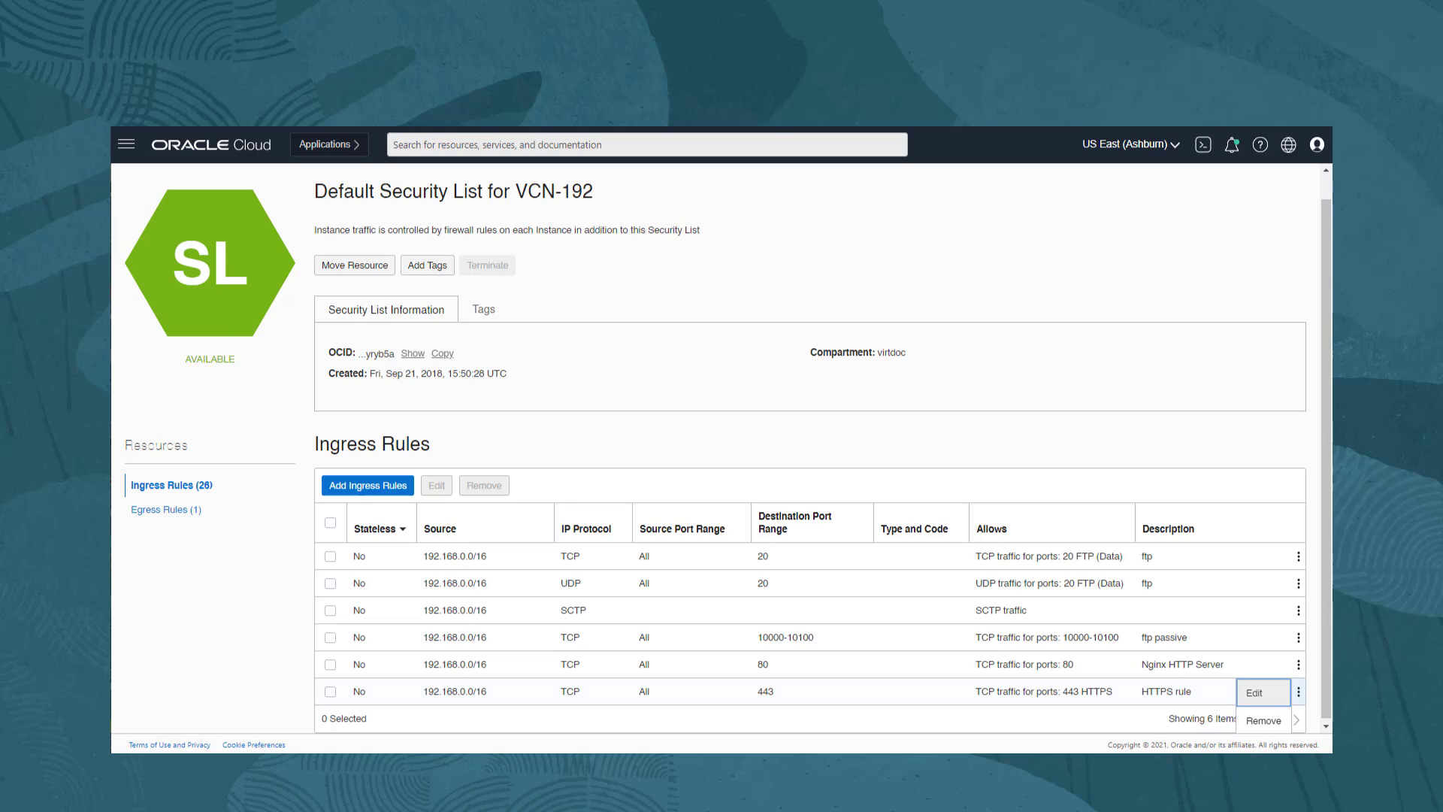
{"action": "left_click", "coordinate": [1261, 691]}
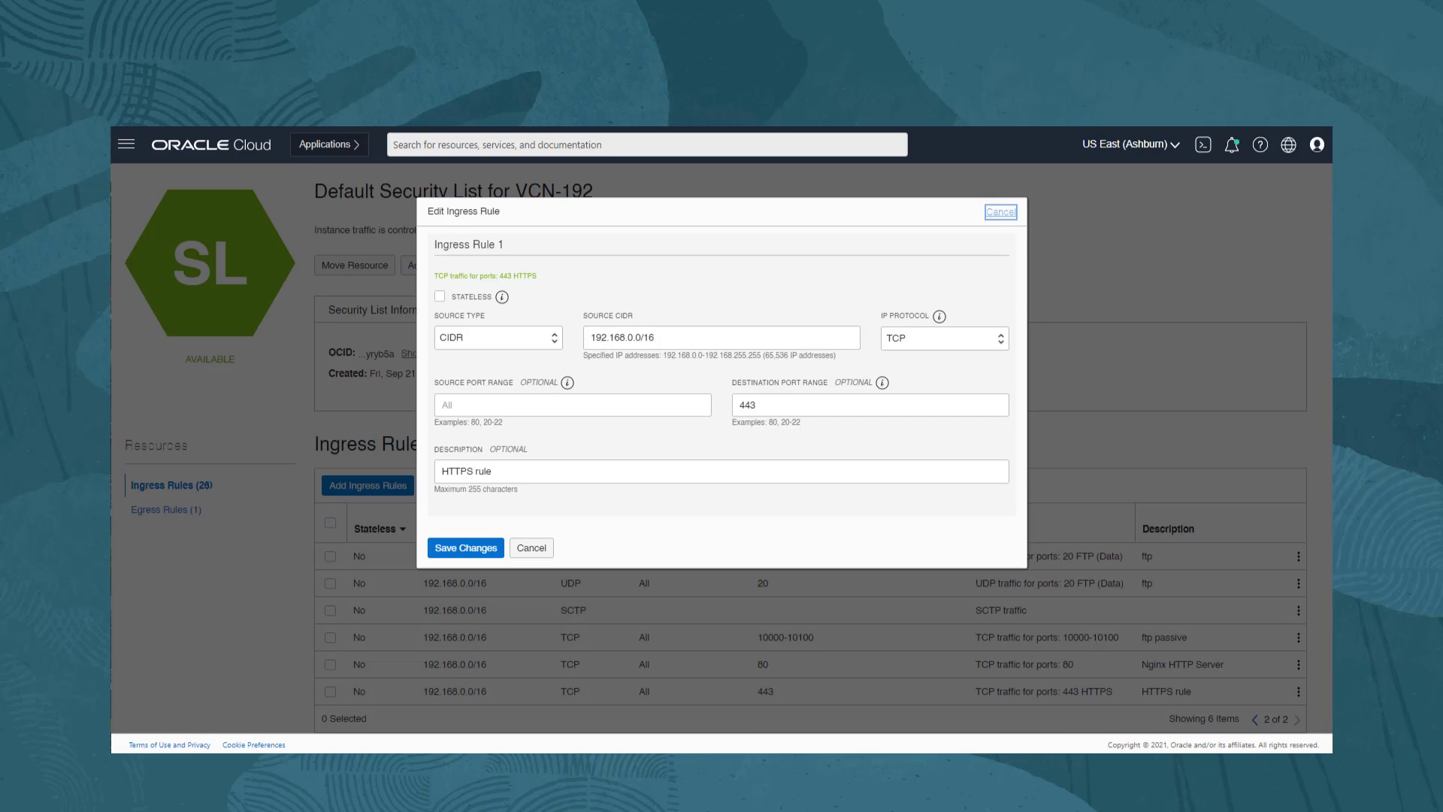
{"action": "mouse_move", "coordinate": [530, 547]}
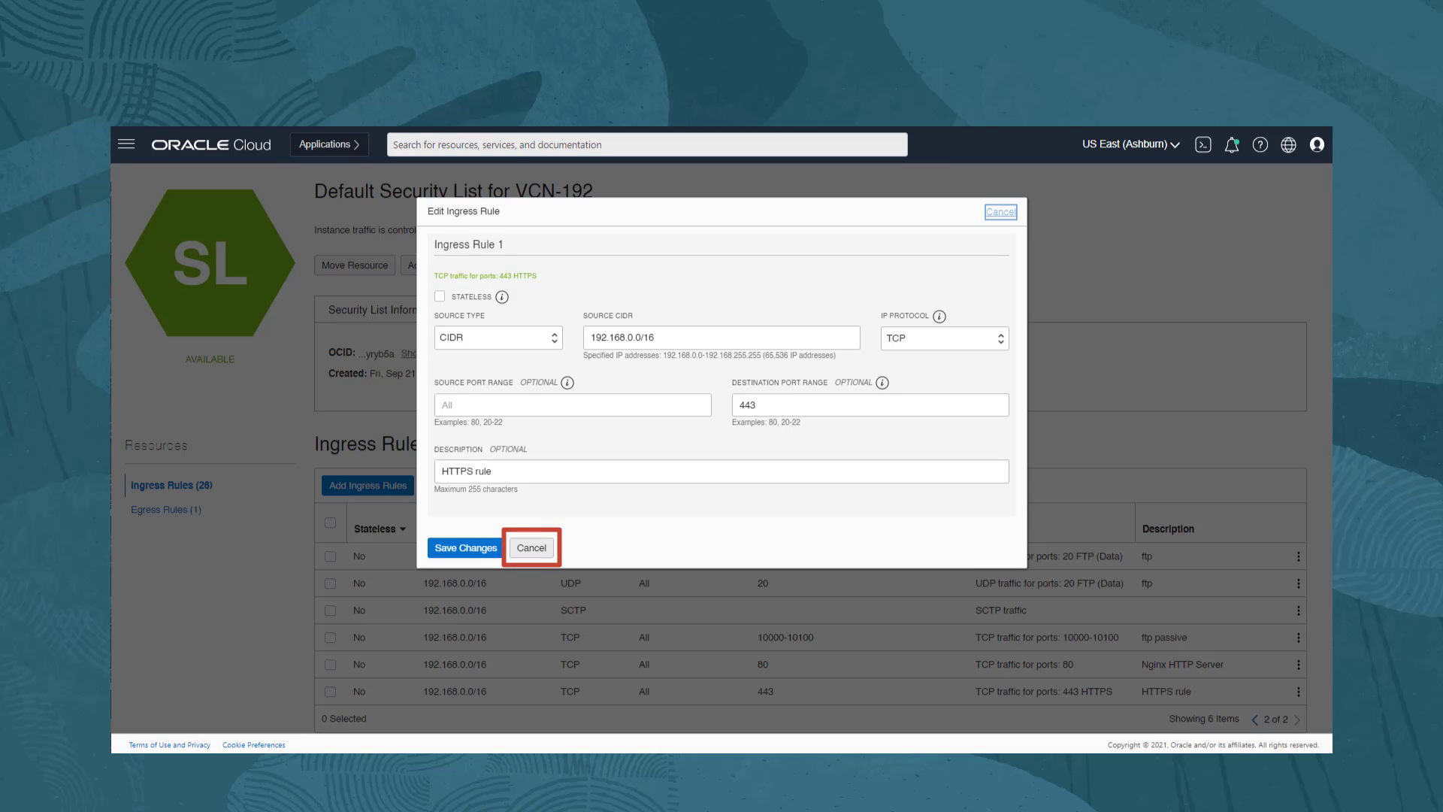
{"action": "left_click", "coordinate": [530, 547]}
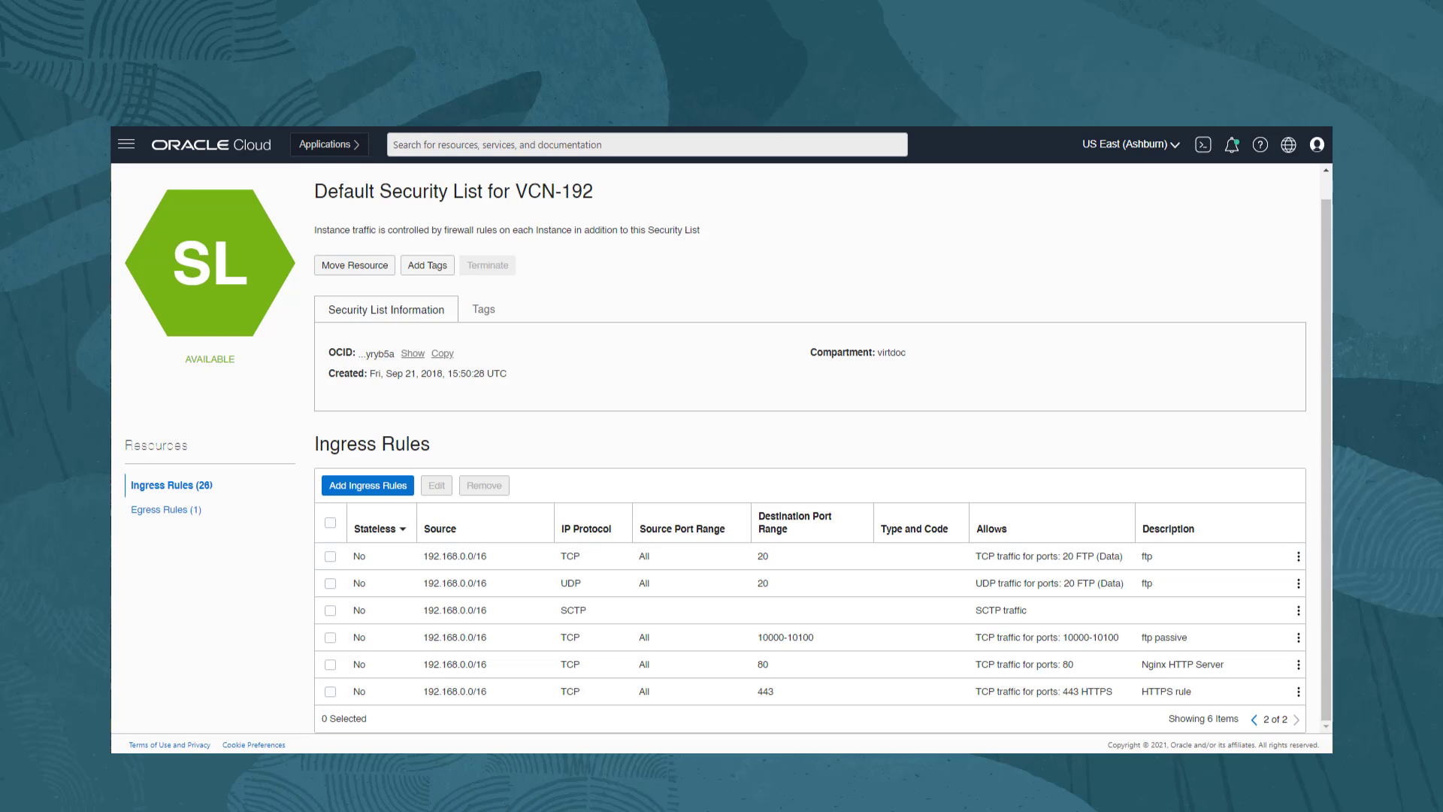